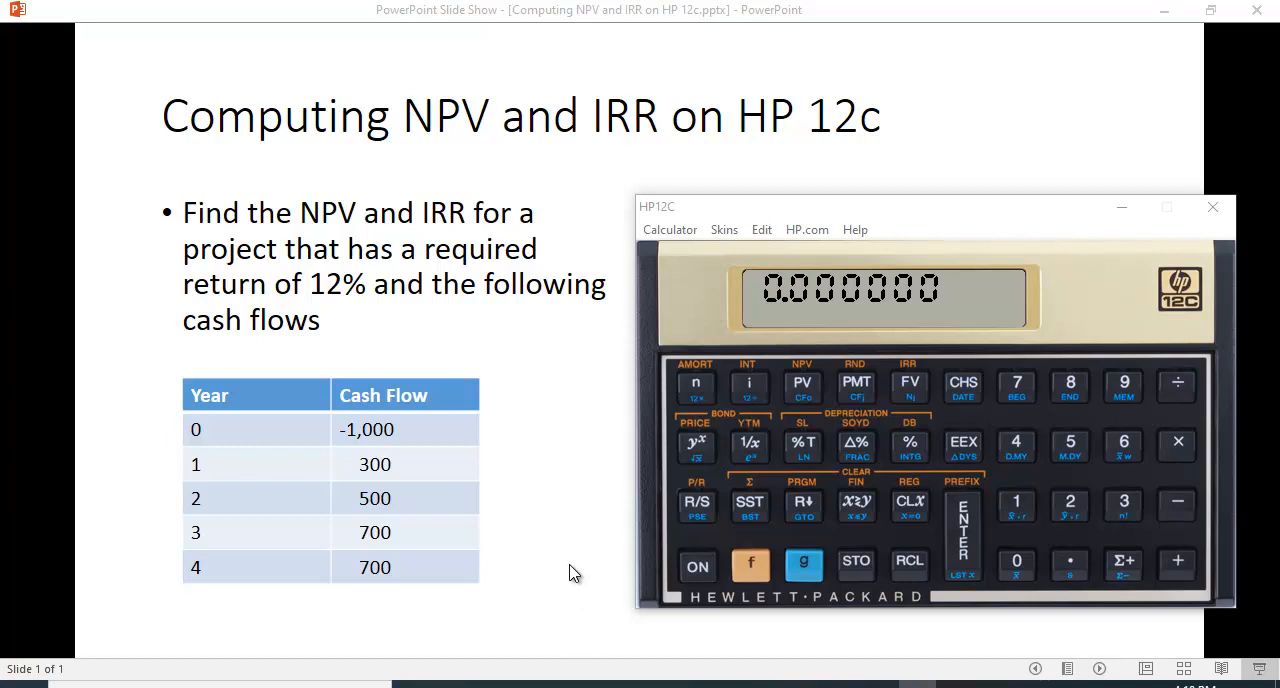
pyautogui.moveTo(420, 448)
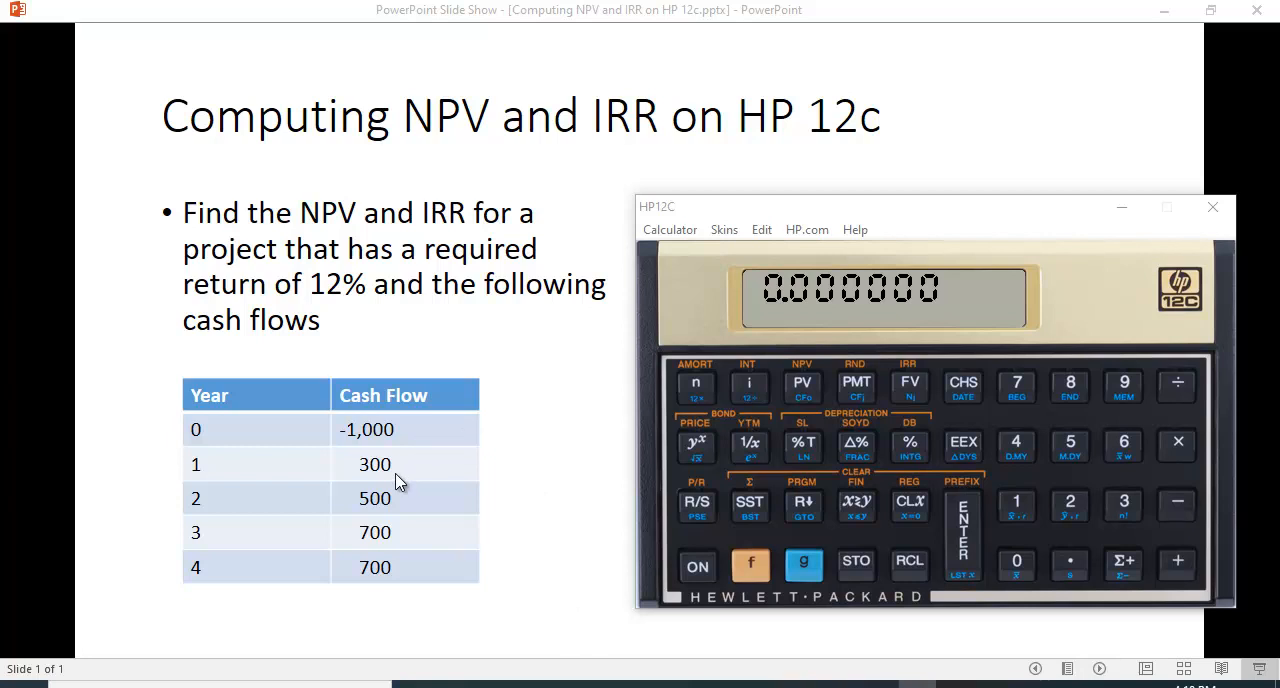
pyautogui.moveTo(408, 512)
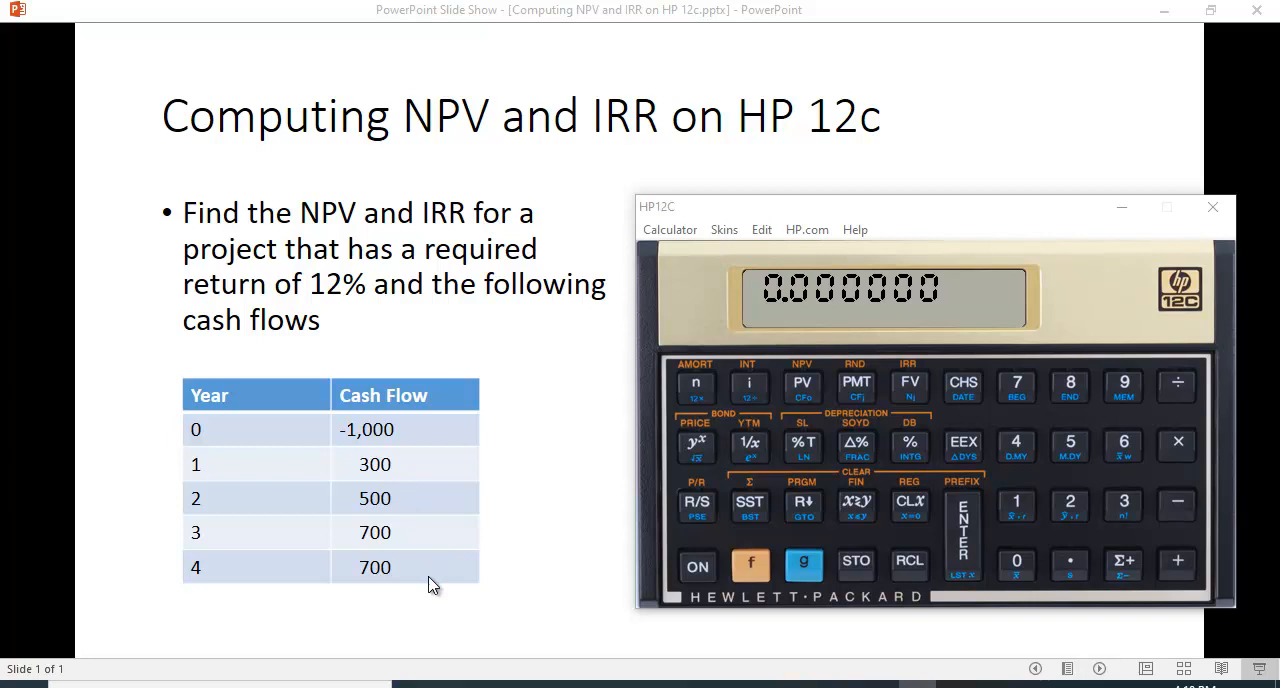
pyautogui.moveTo(418, 578)
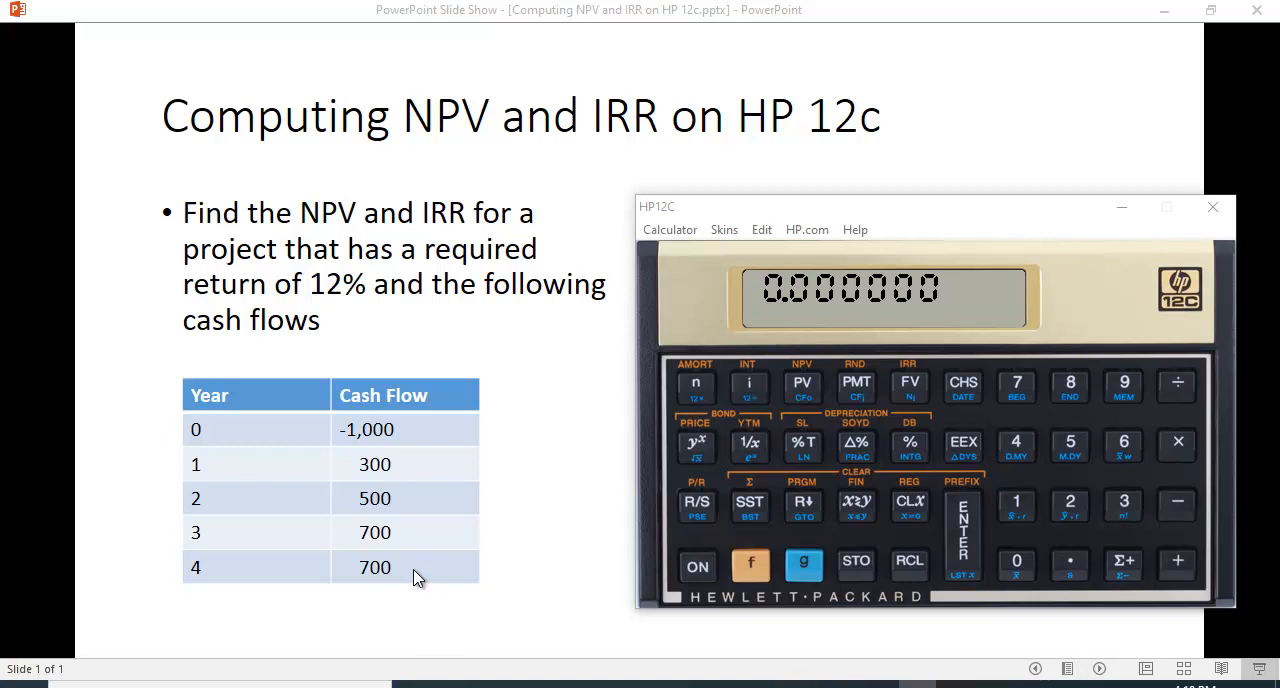
pyautogui.moveTo(344, 308)
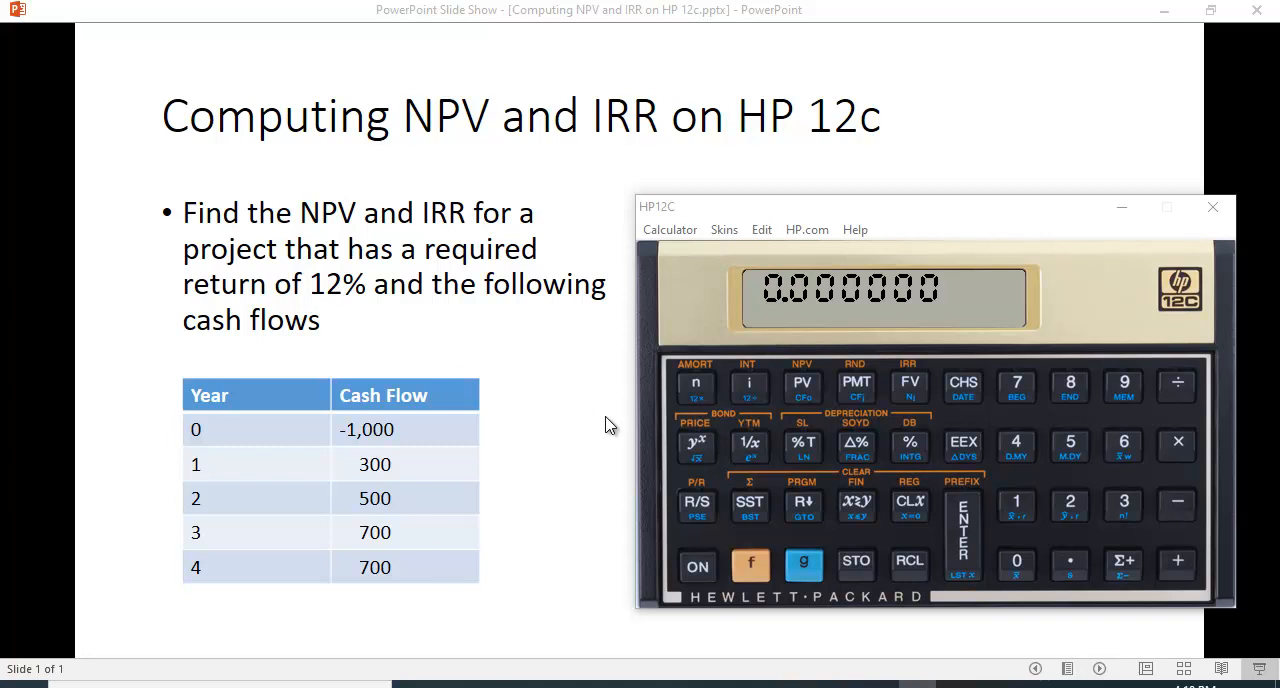
pyautogui.moveTo(844, 470)
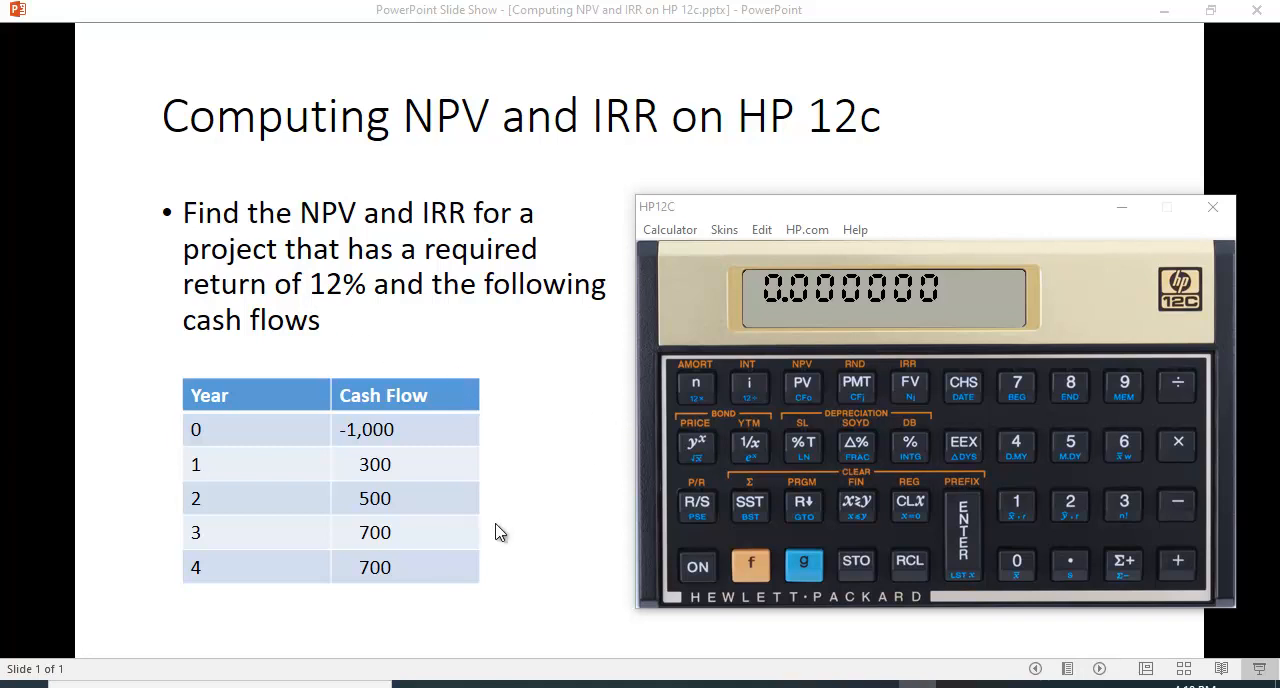
pyautogui.moveTo(360, 264)
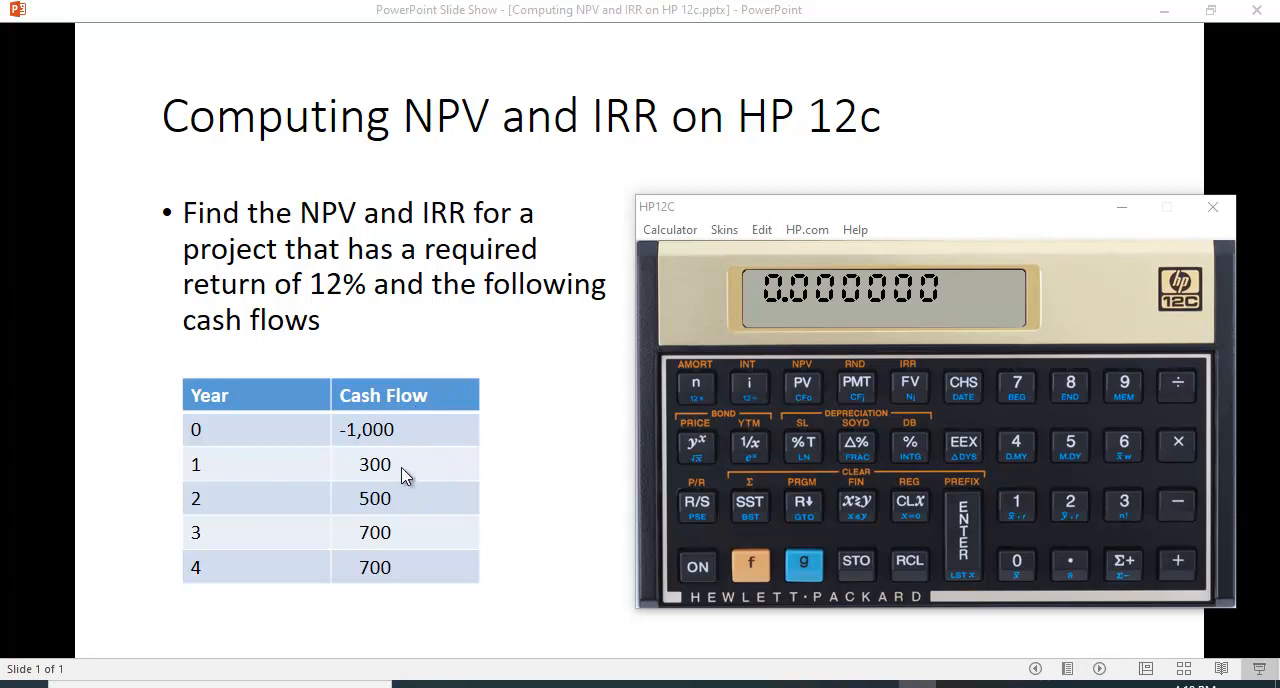
pyautogui.moveTo(416, 580)
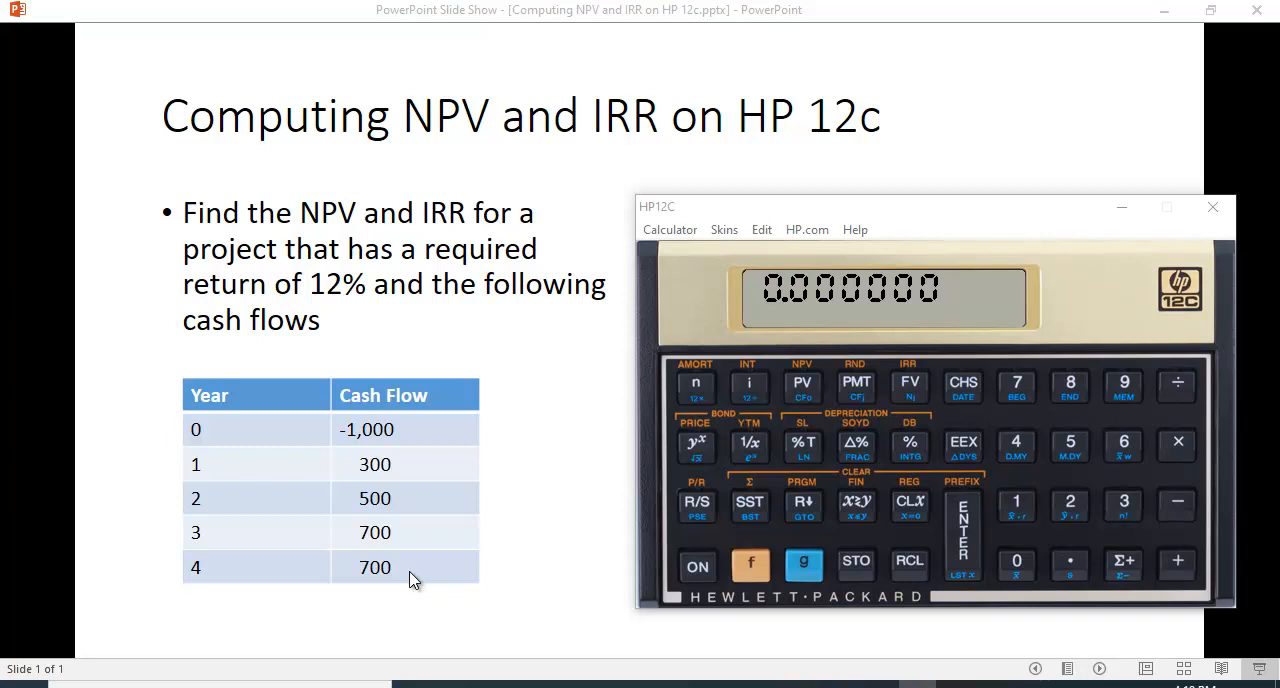
pyautogui.moveTo(408, 444)
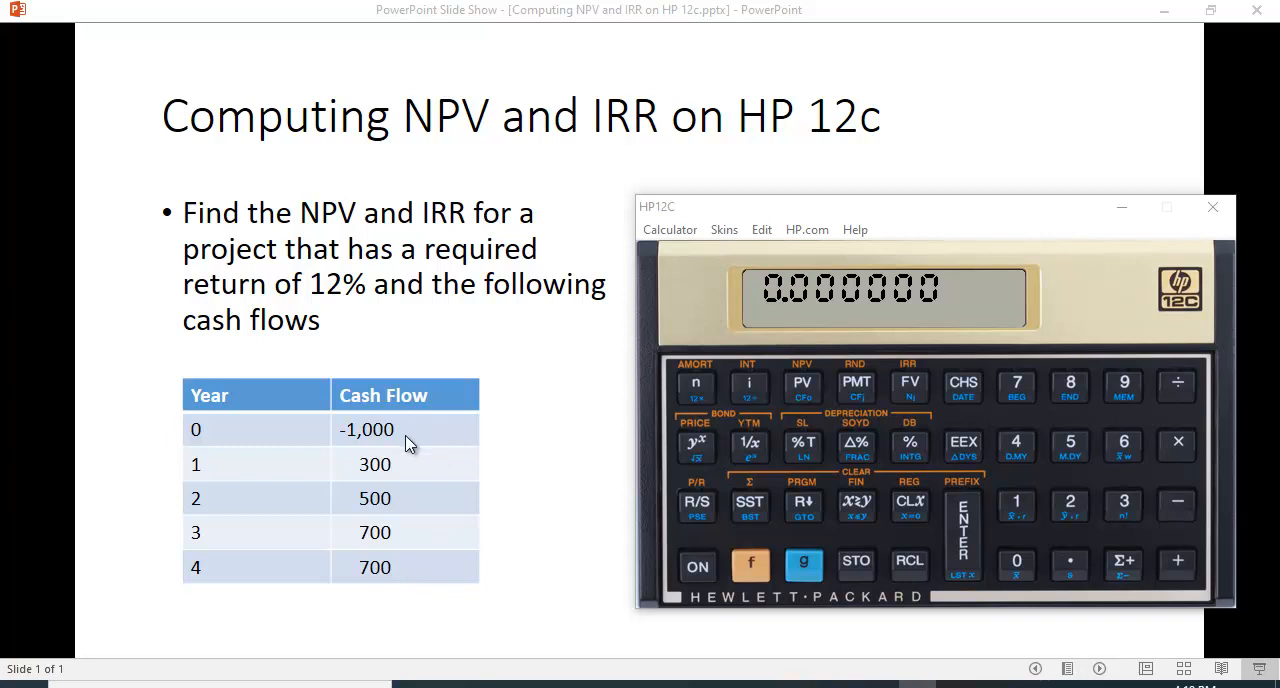
pyautogui.moveTo(780, 422)
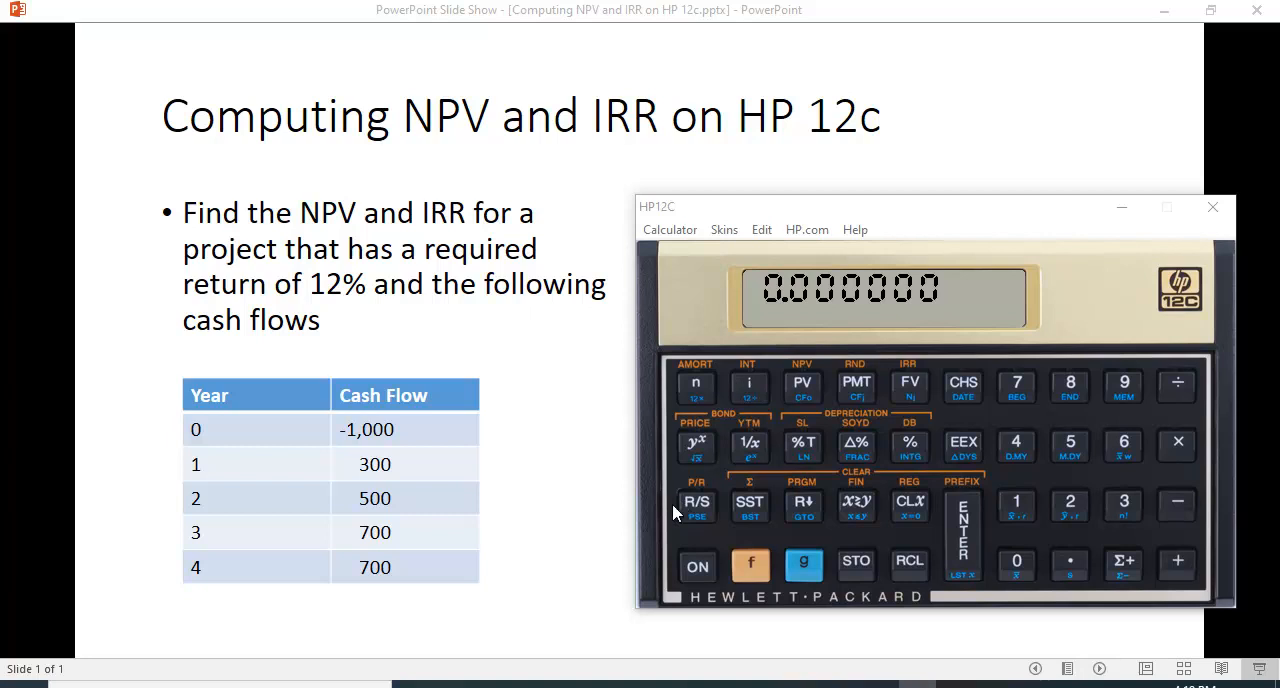
pyautogui.moveTo(484, 246)
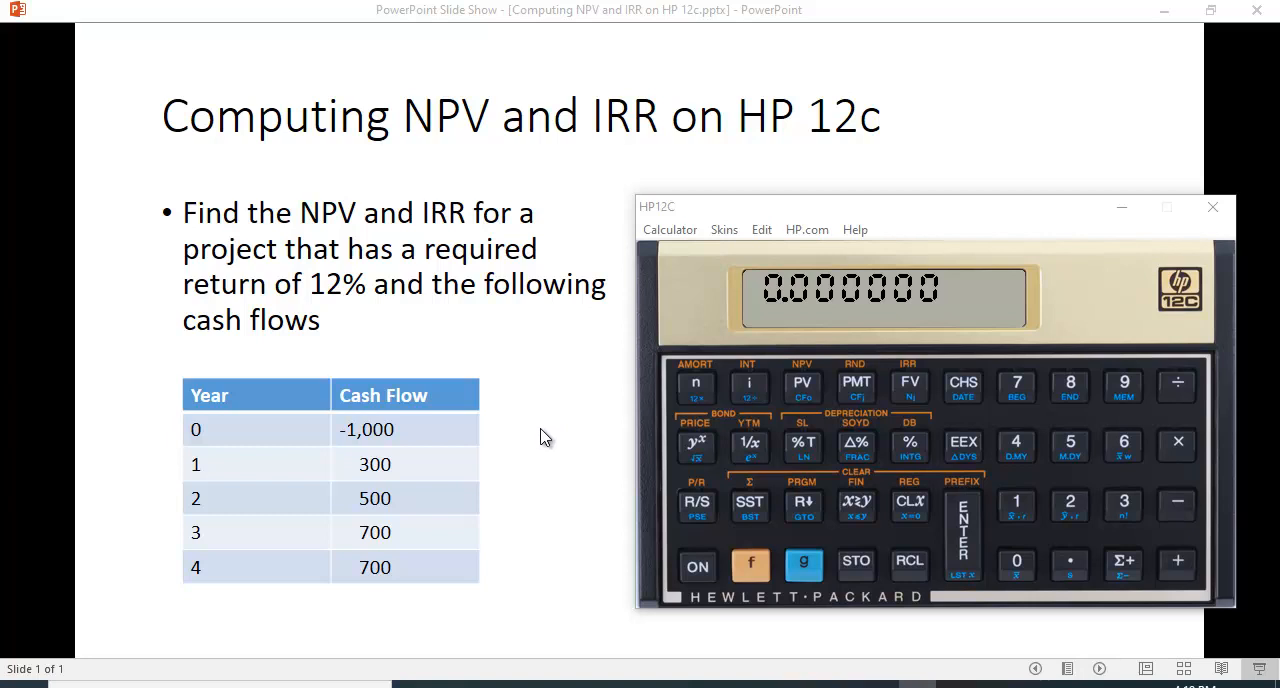
pyautogui.moveTo(520, 366)
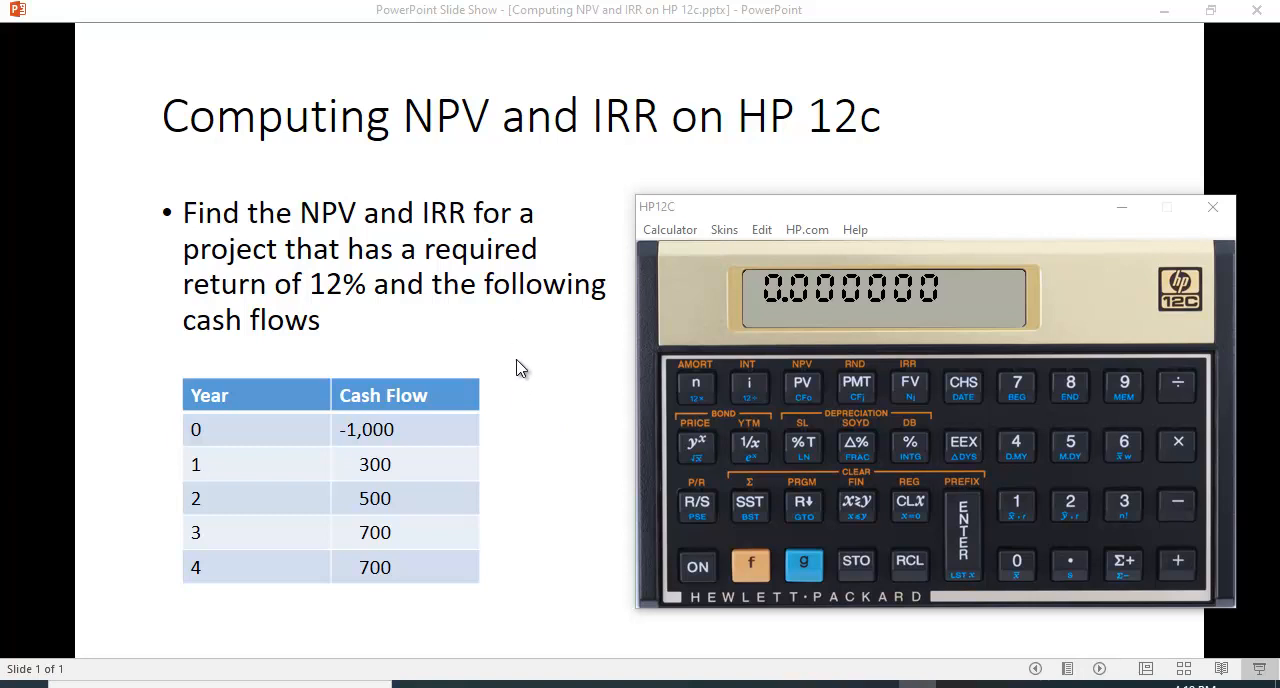
pyautogui.moveTo(788, 528)
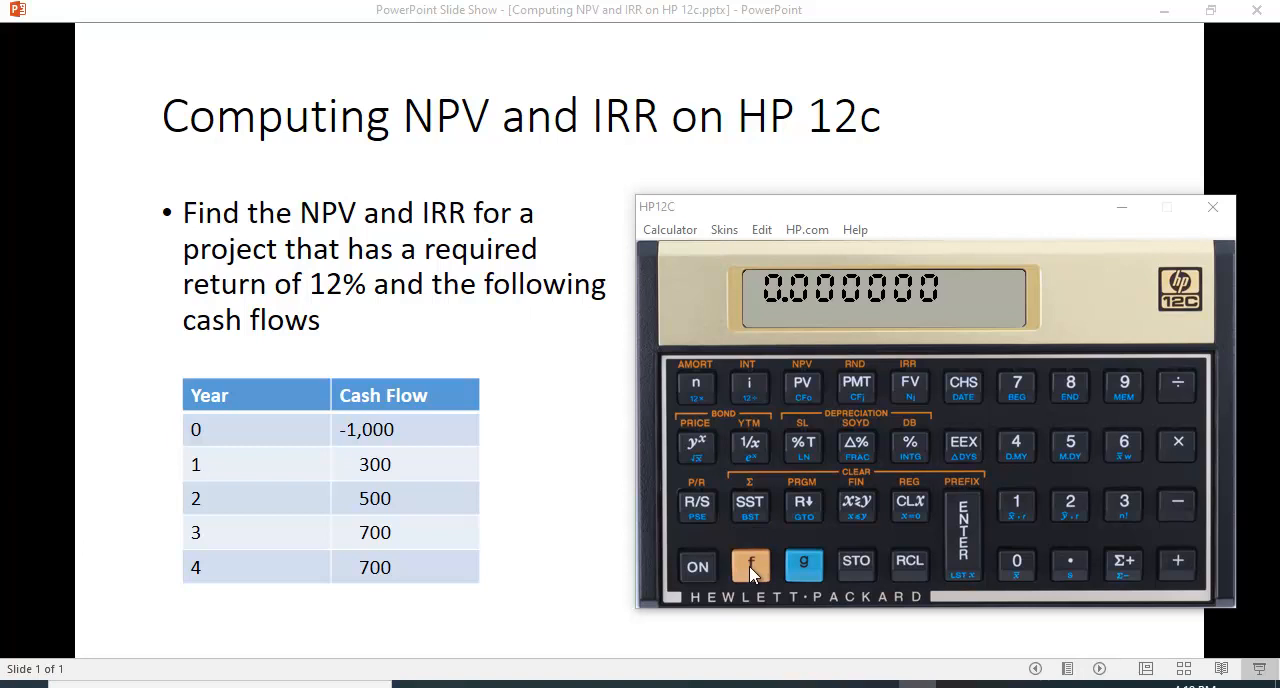
# Step: Clear all stored registers with f CLEAR REG so the display reads zero
pyautogui.click(750, 566)
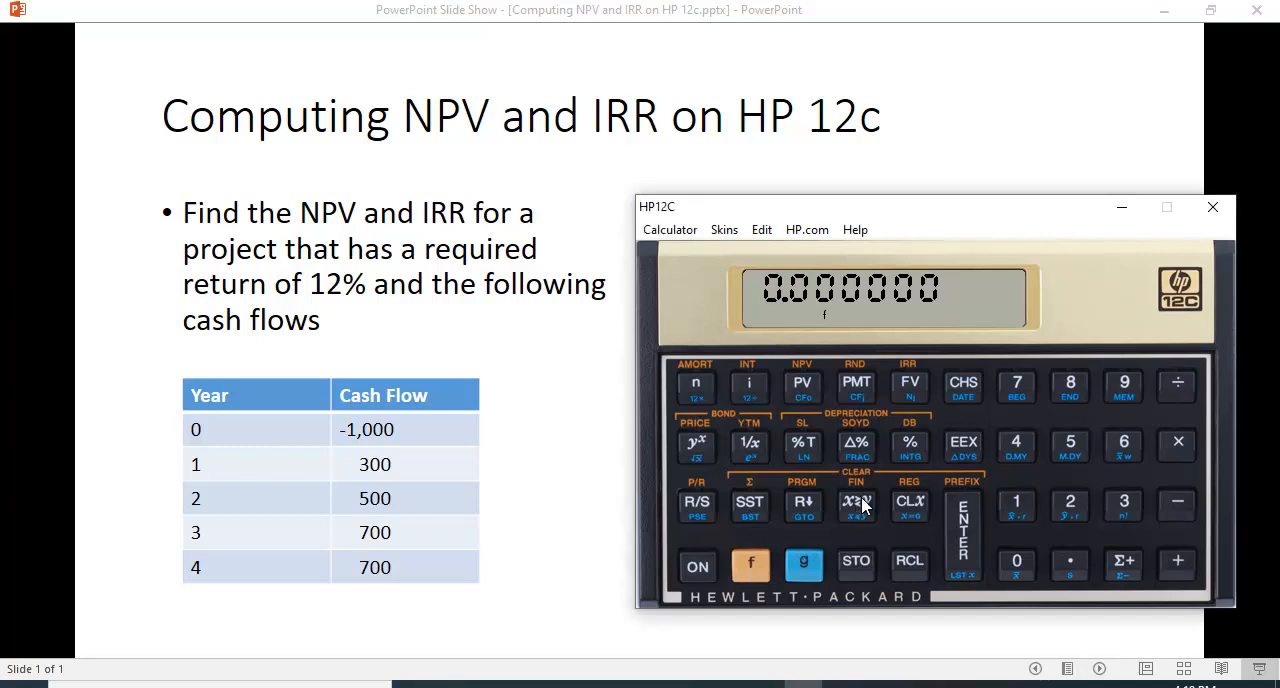
pyautogui.moveTo(860, 490)
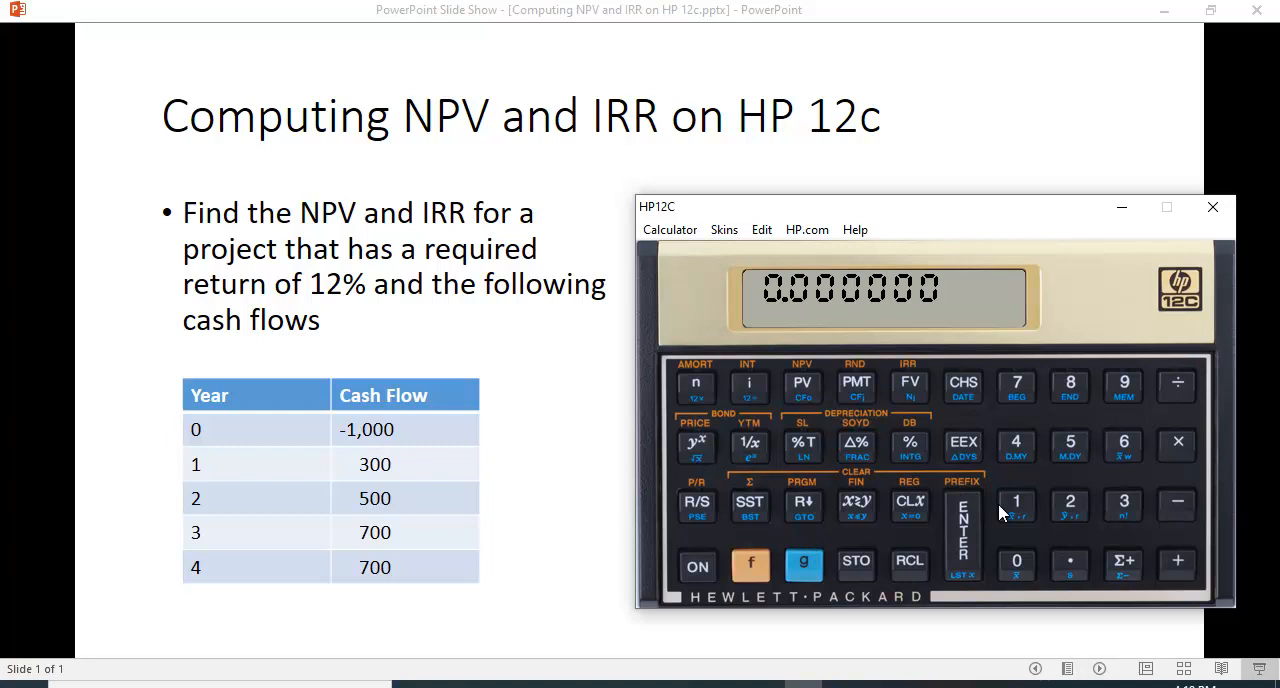
# Step: Store -1,000 as the year-0 cash flow CF0 using CHS and g PV
pyautogui.click(1016, 560)
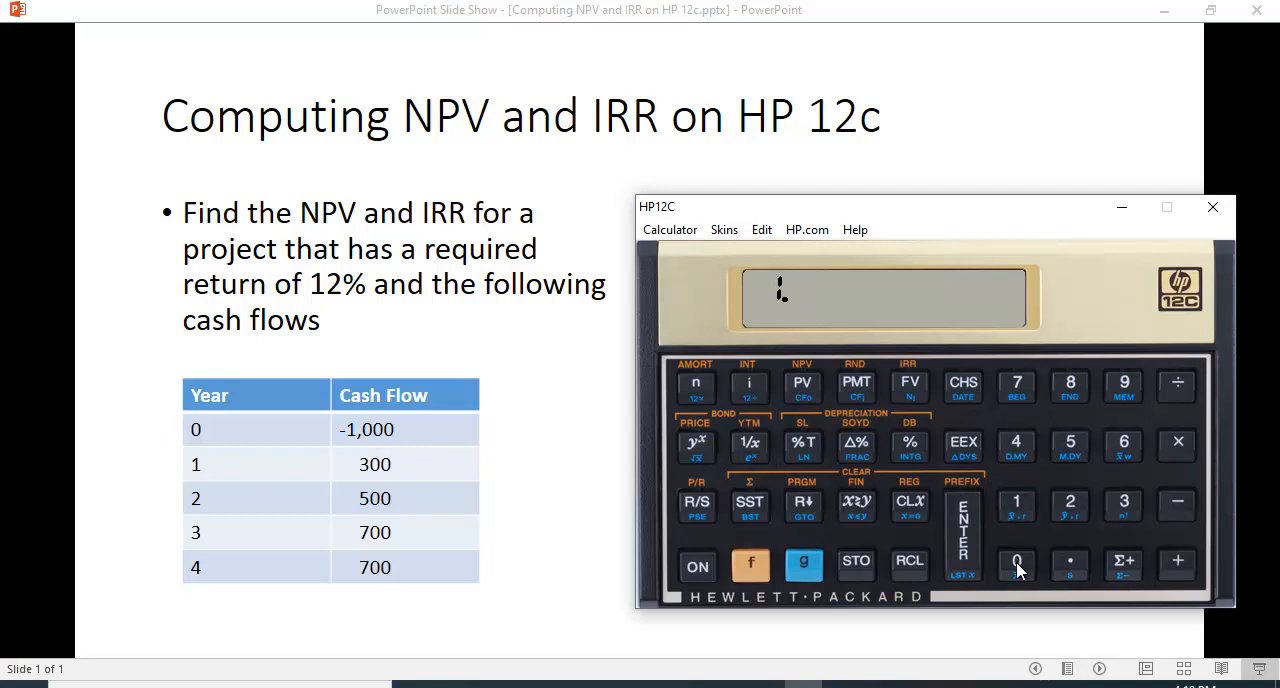
pyautogui.click(1016, 560)
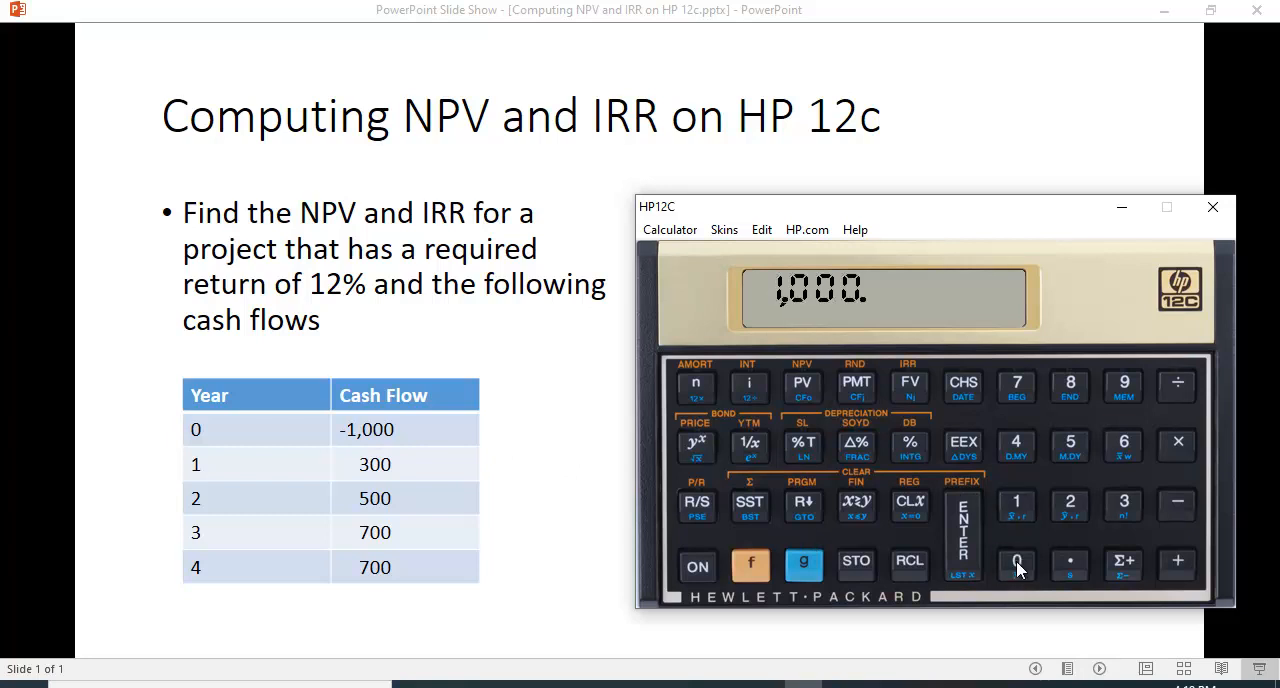
pyautogui.click(962, 384)
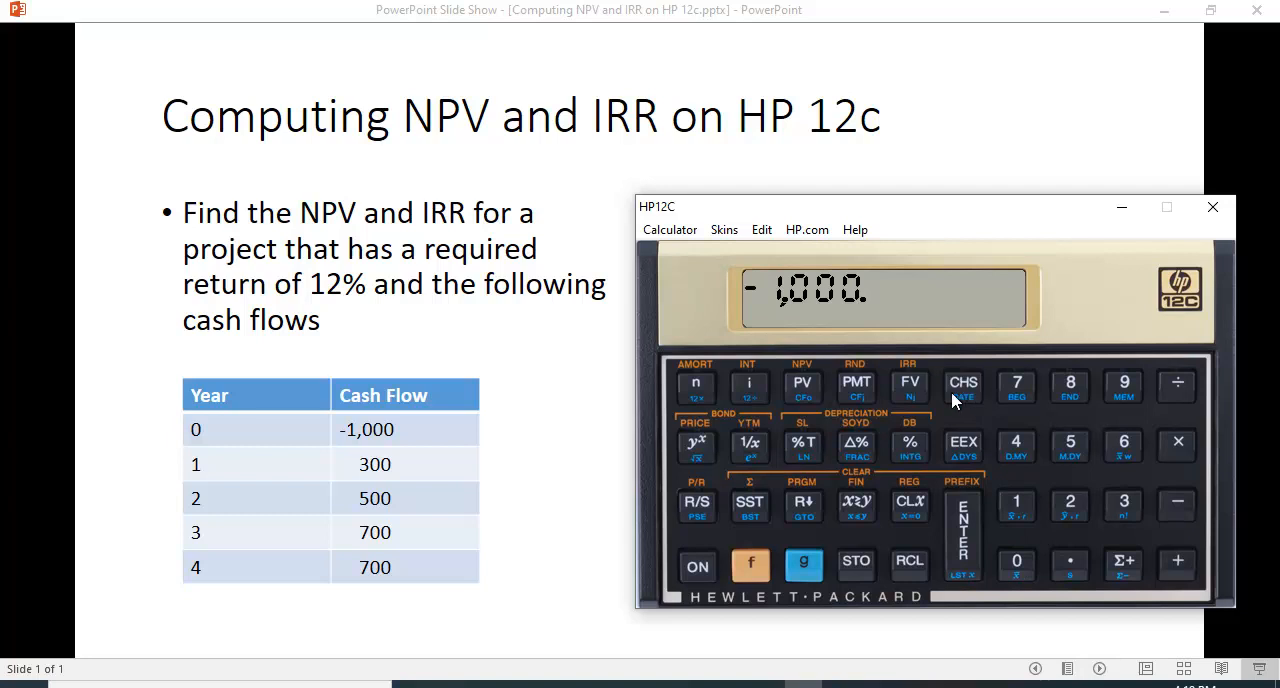
pyautogui.moveTo(808, 430)
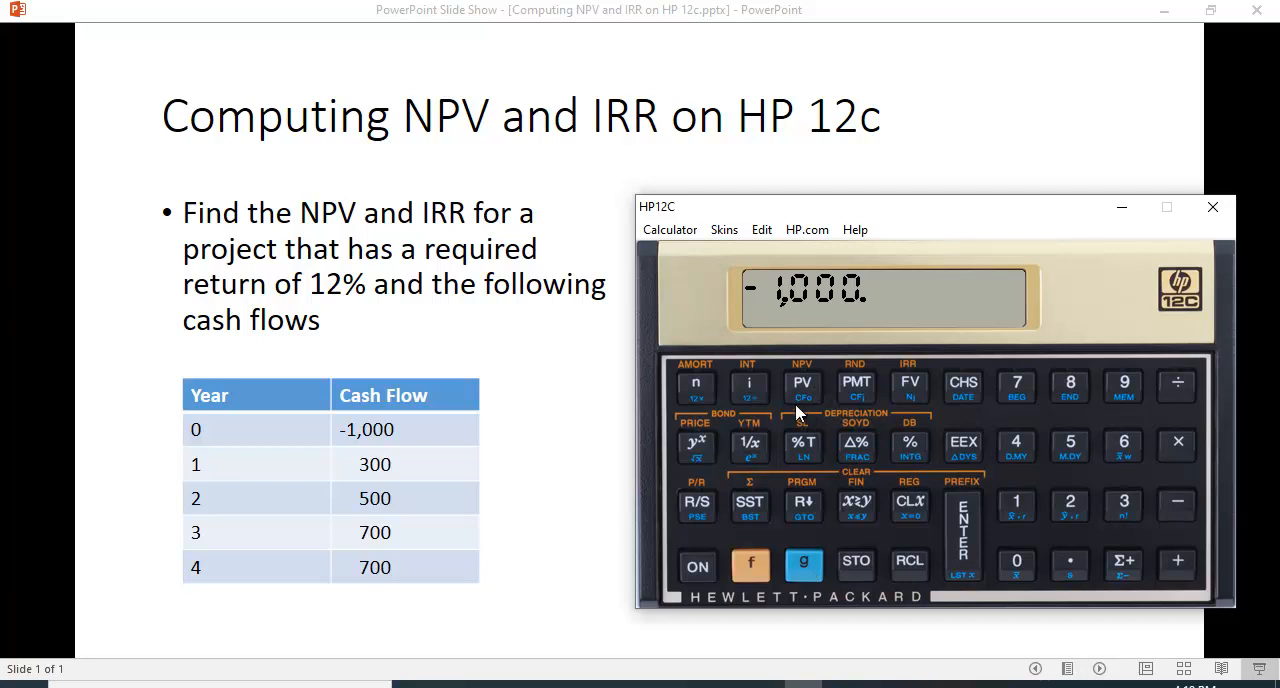
pyautogui.moveTo(804, 412)
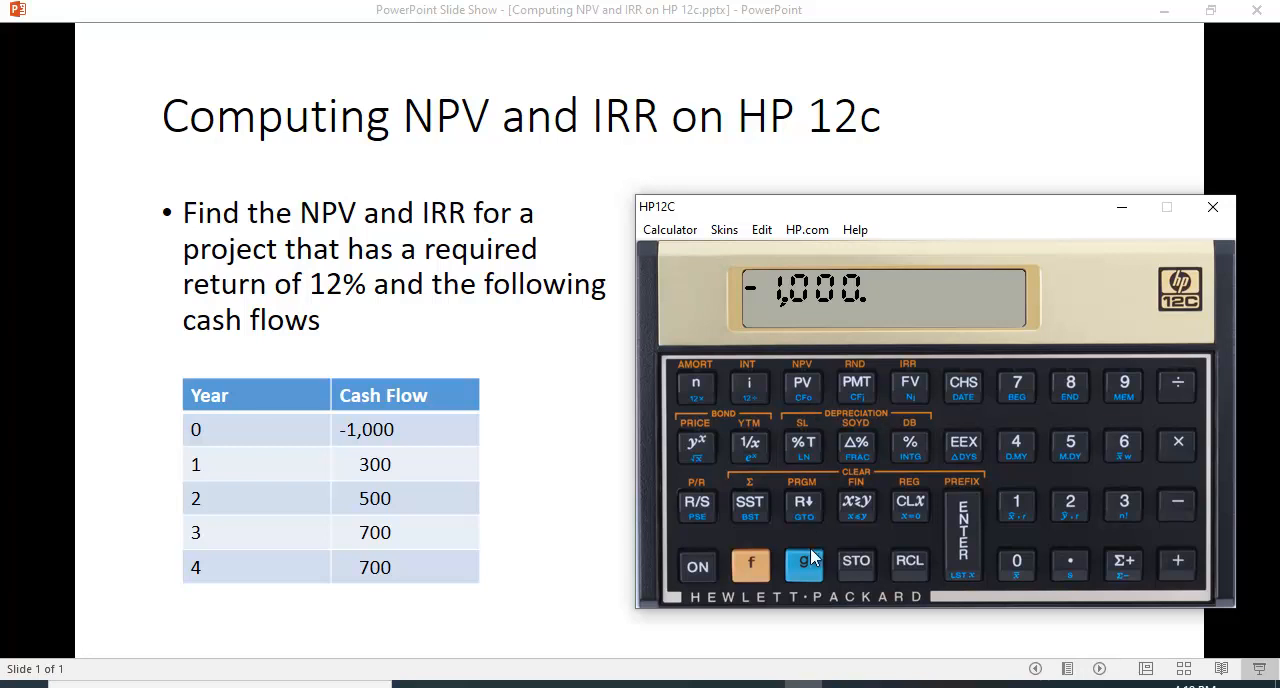
pyautogui.click(804, 560)
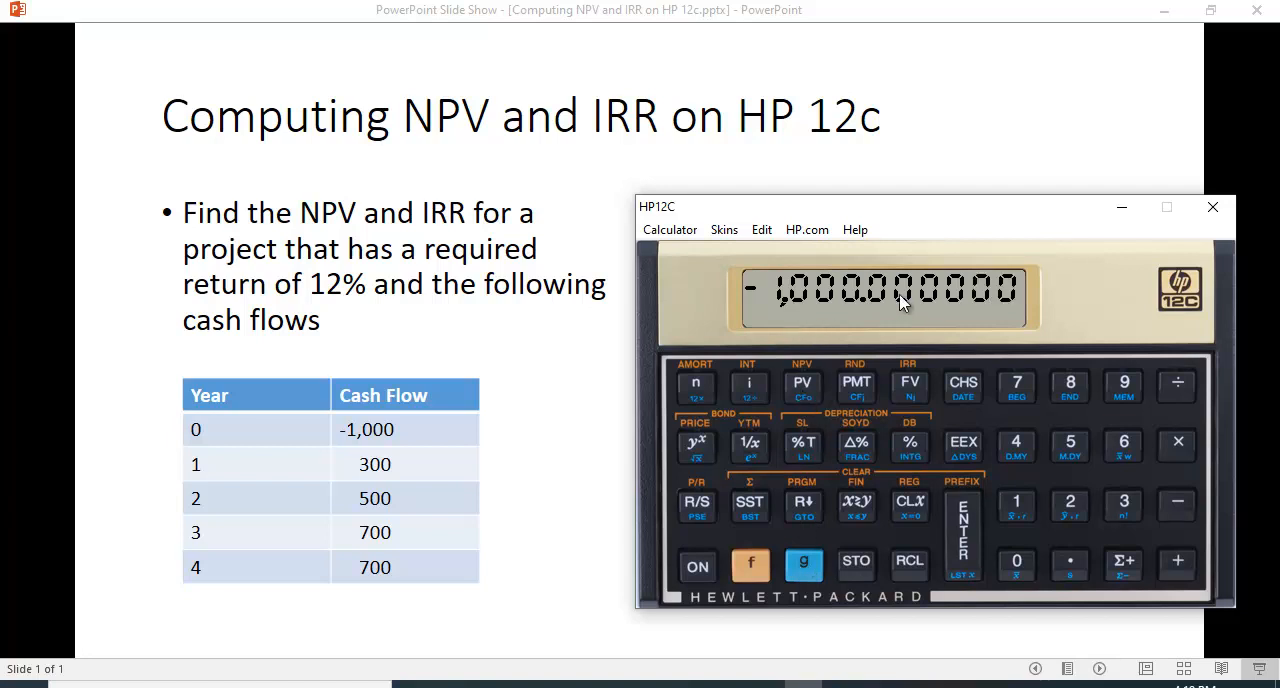
pyautogui.moveTo(396, 446)
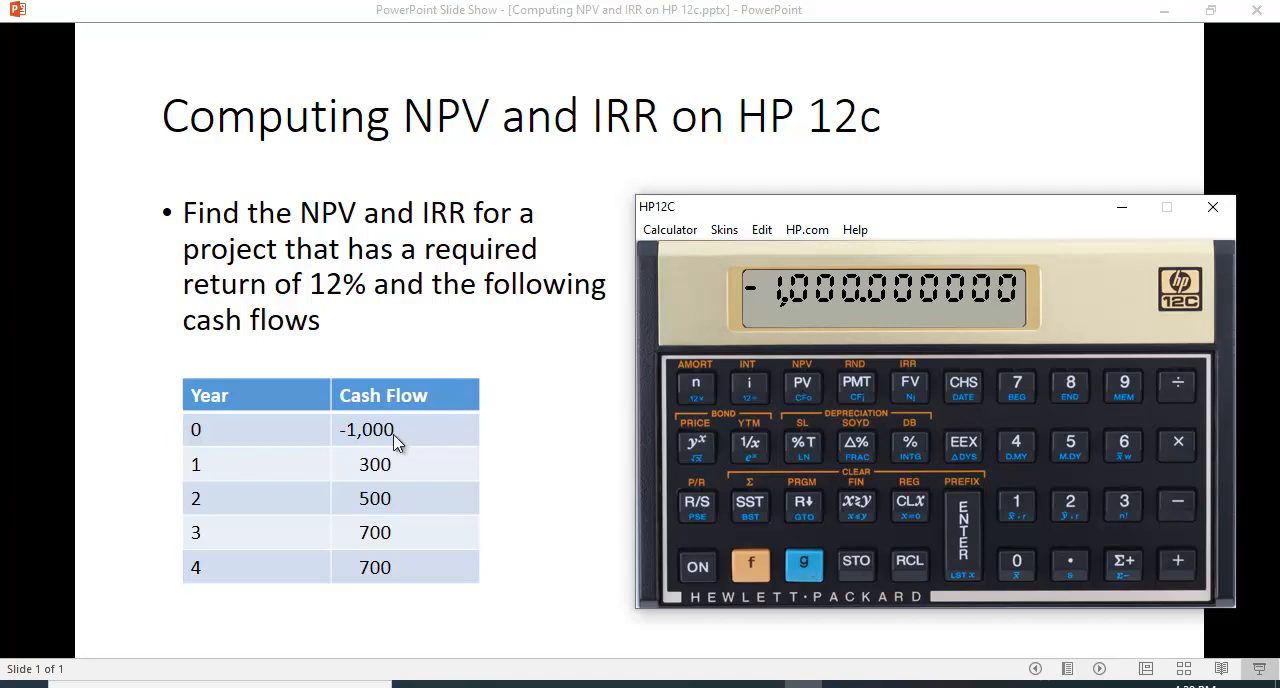
pyautogui.moveTo(1132, 540)
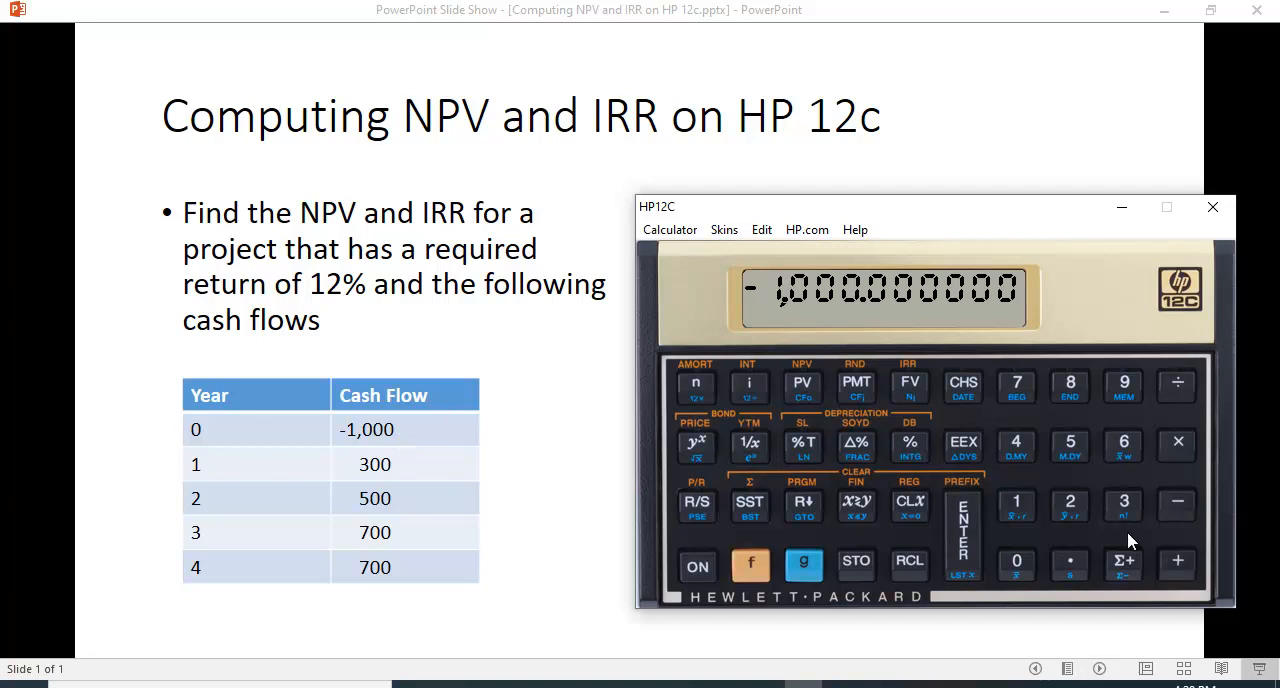
# Step: Store 300, 500 and 700 as the CFj cash flows for years 1, 2 and 3
pyautogui.click(1016, 560)
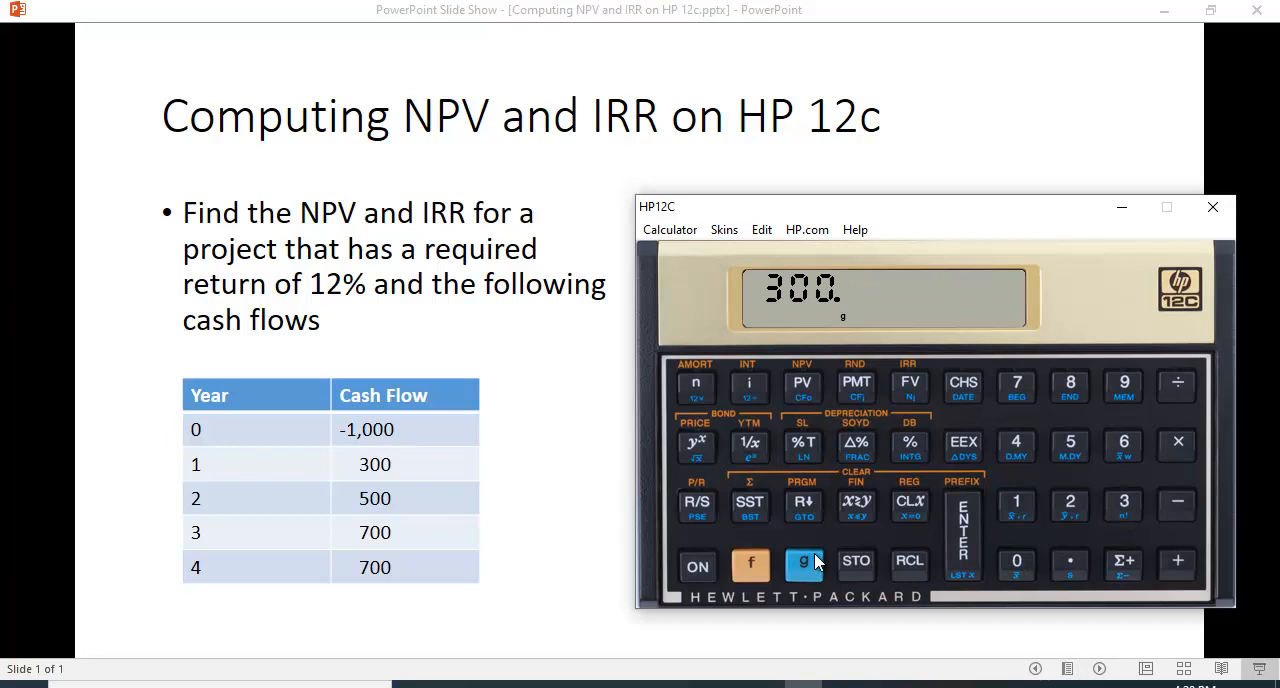
pyautogui.moveTo(872, 408)
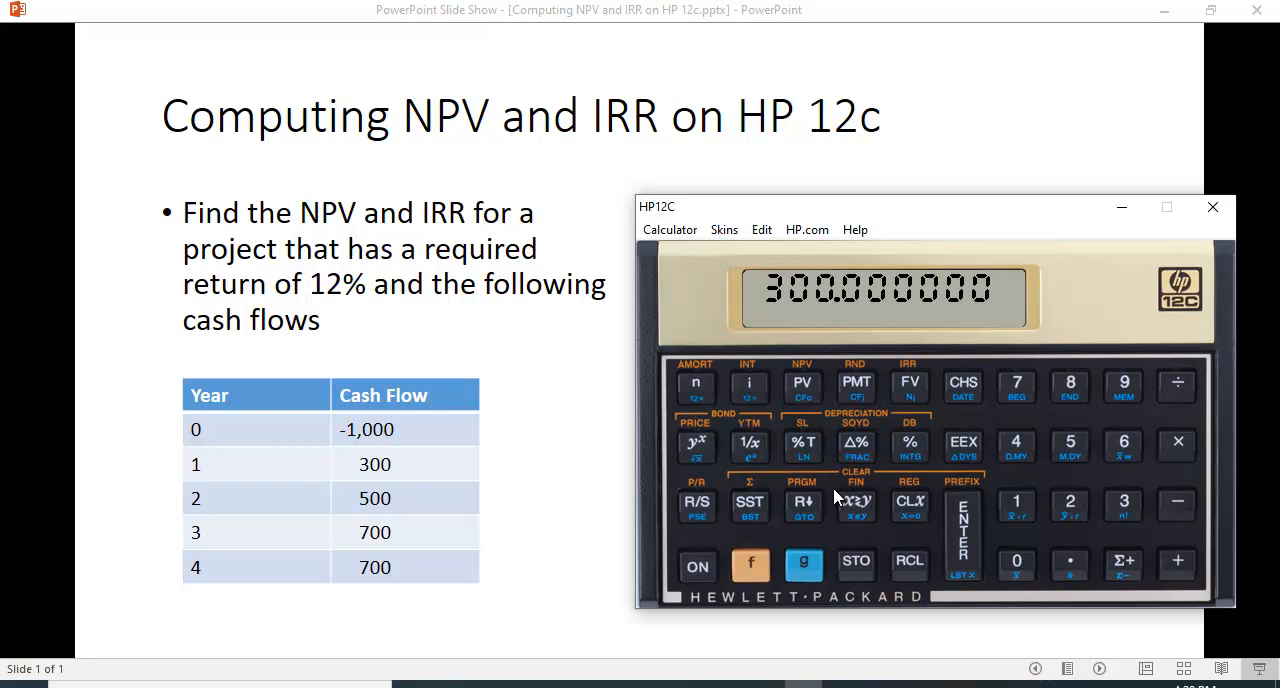
pyautogui.moveTo(1076, 460)
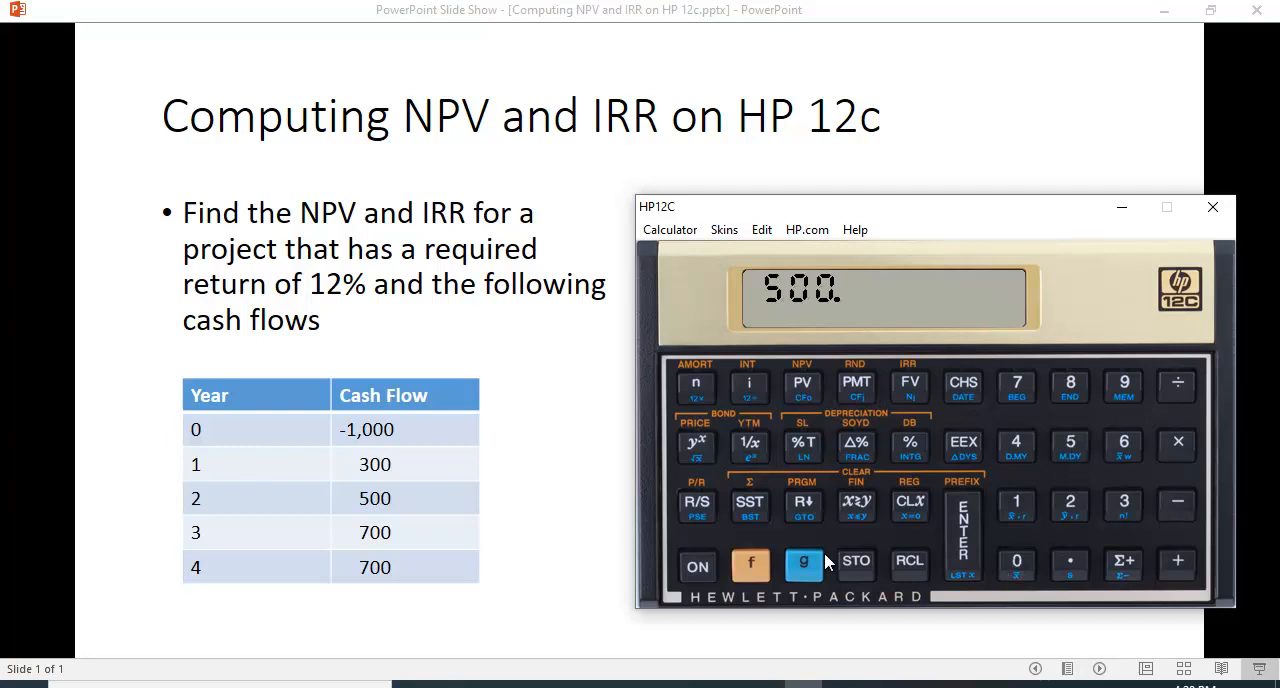
pyautogui.click(804, 560)
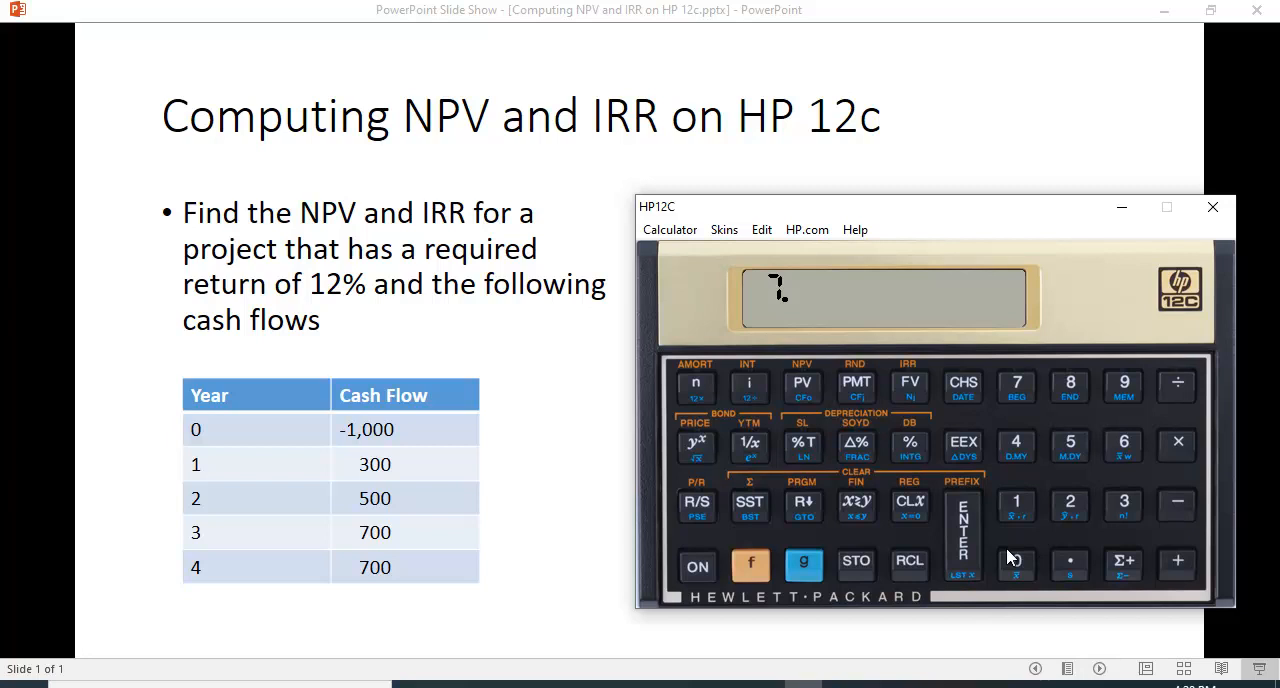
pyautogui.click(1016, 560)
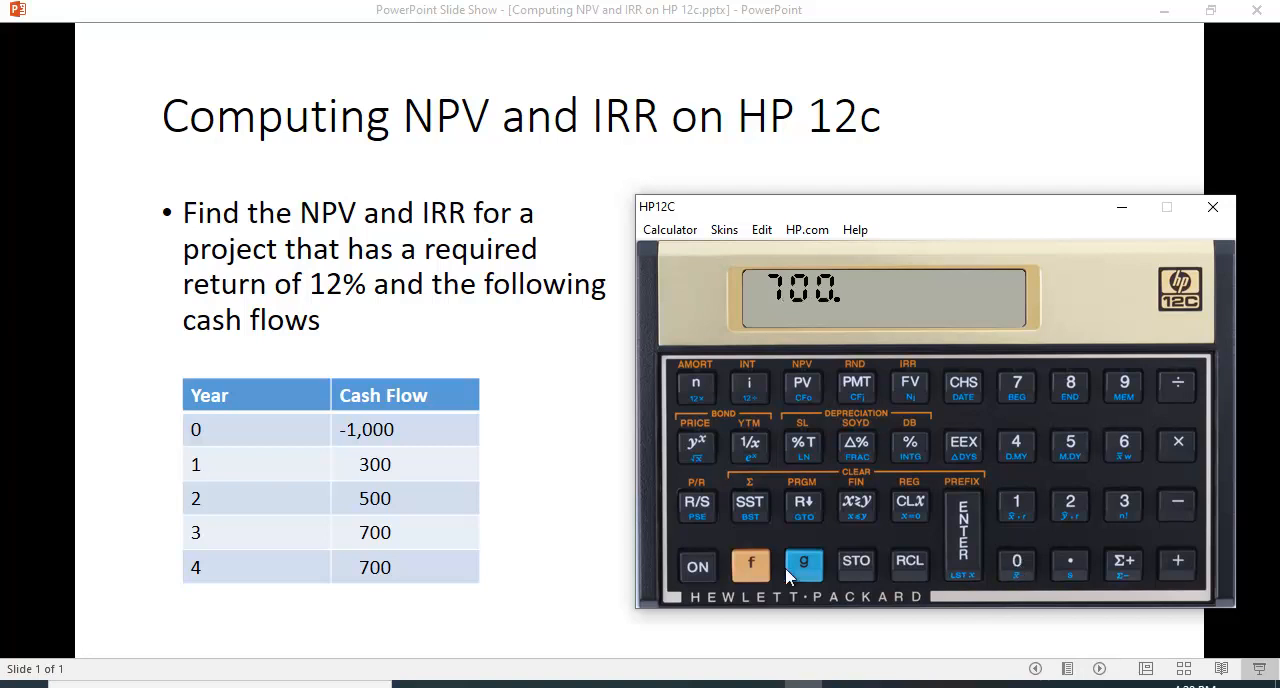
pyautogui.click(804, 566)
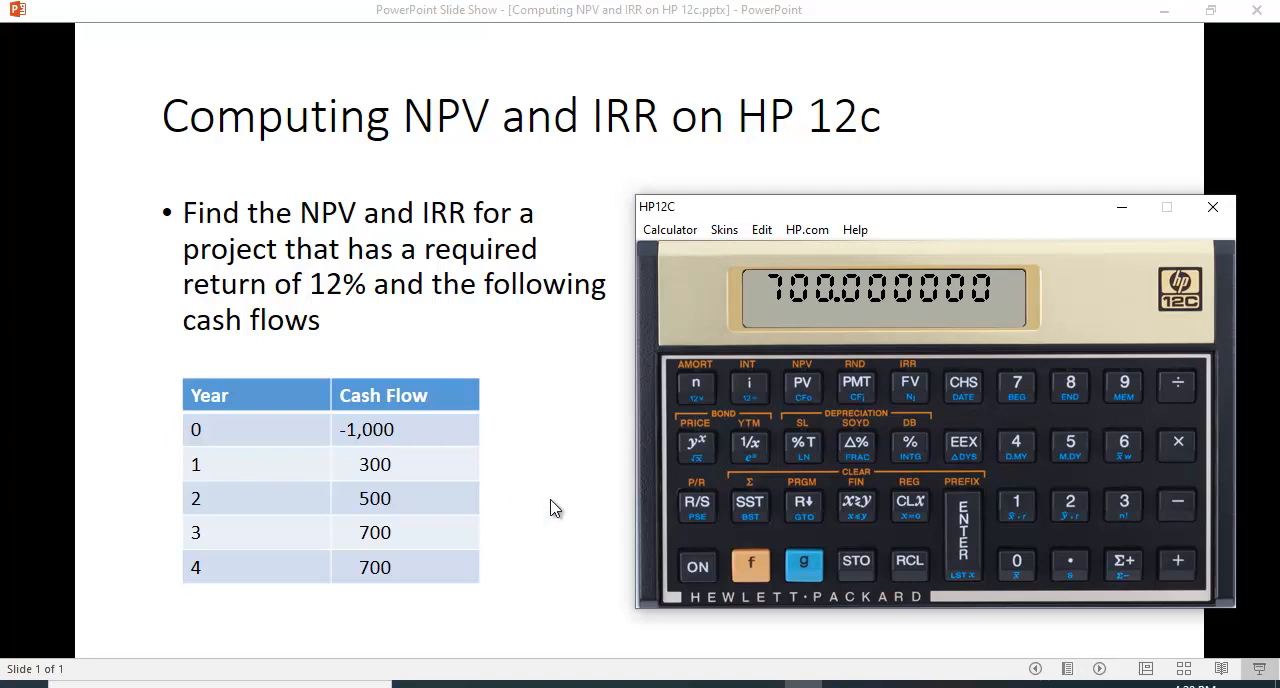
pyautogui.moveTo(1024, 564)
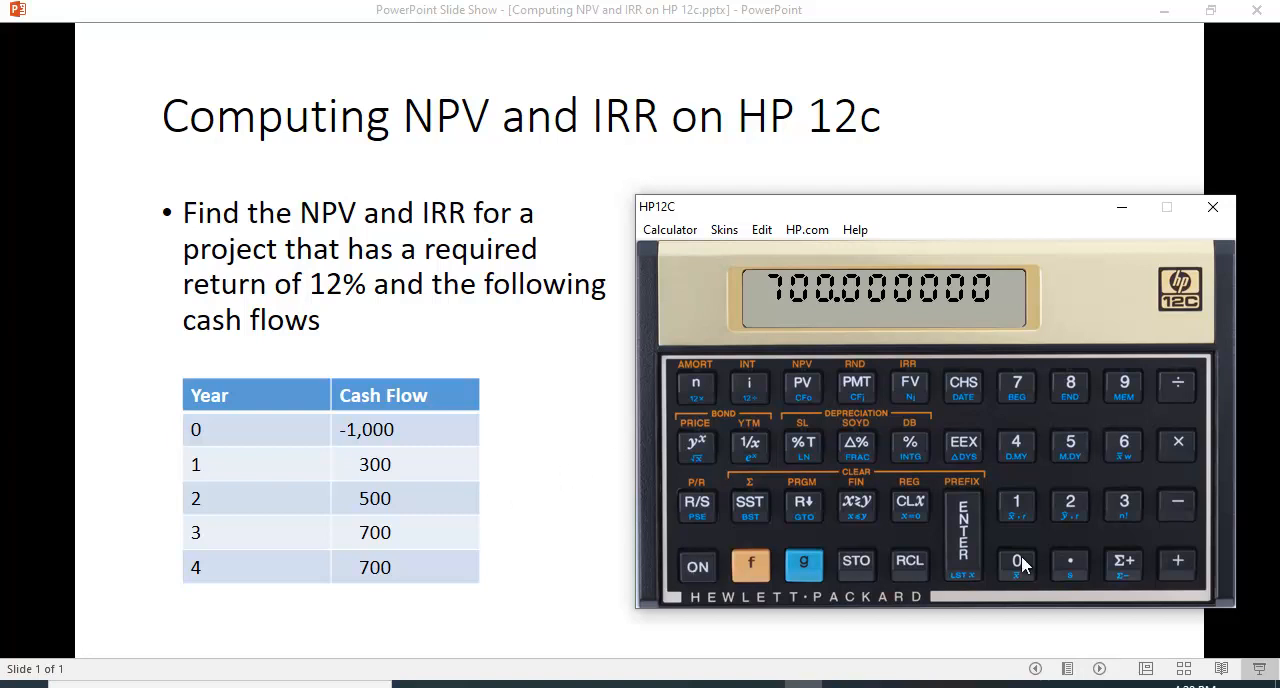
pyautogui.moveTo(1076, 504)
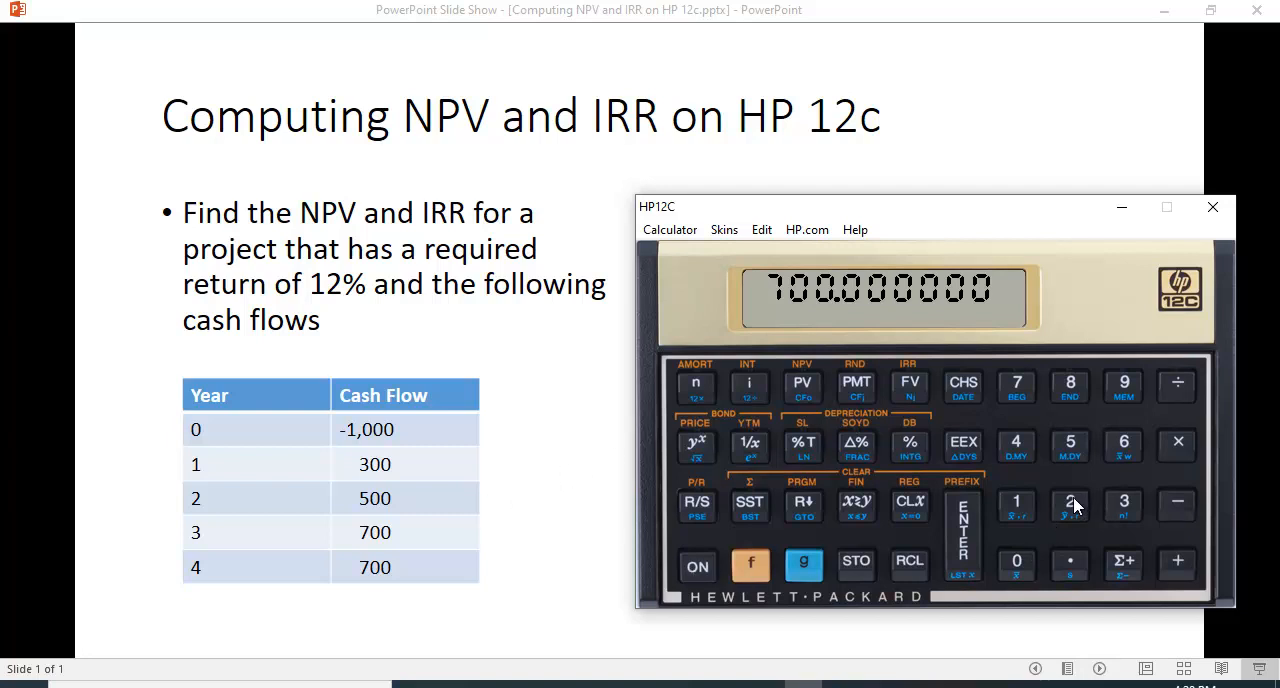
# Step: Set a repeat count Nj of 2 on the 700 cash flow to cover years 3 and 4
pyautogui.click(804, 564)
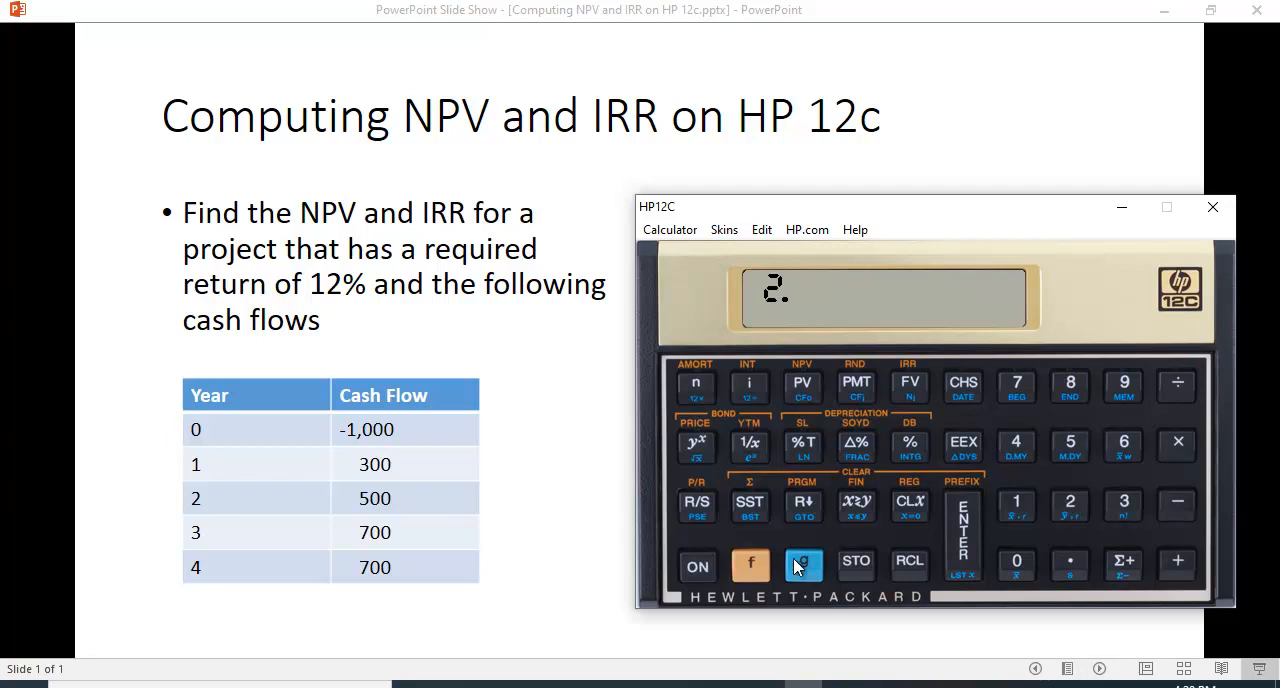
pyautogui.click(804, 564)
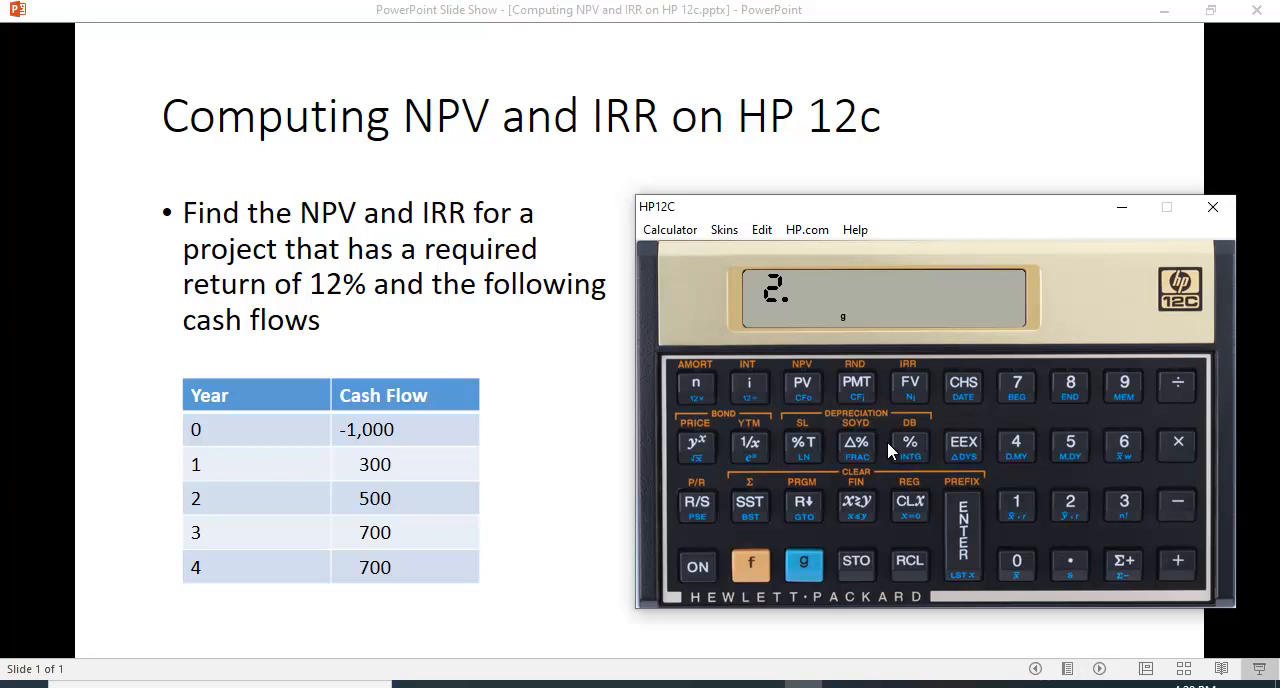
pyautogui.moveTo(916, 398)
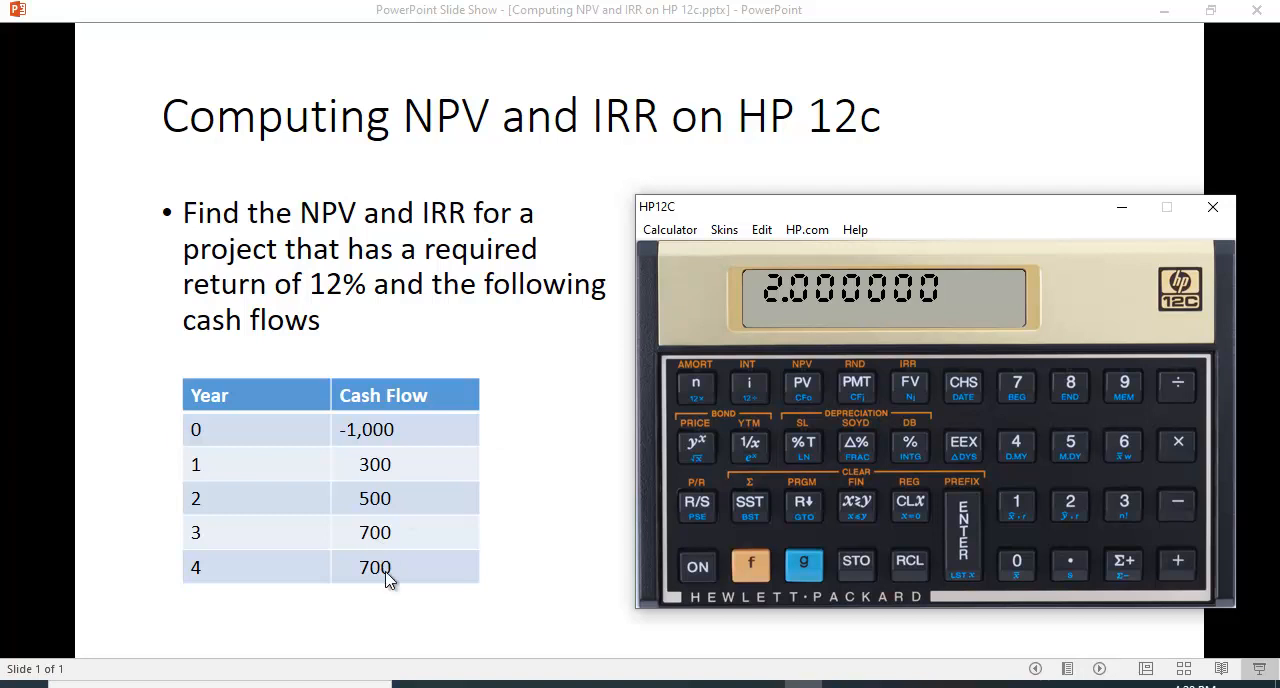
pyautogui.moveTo(408, 580)
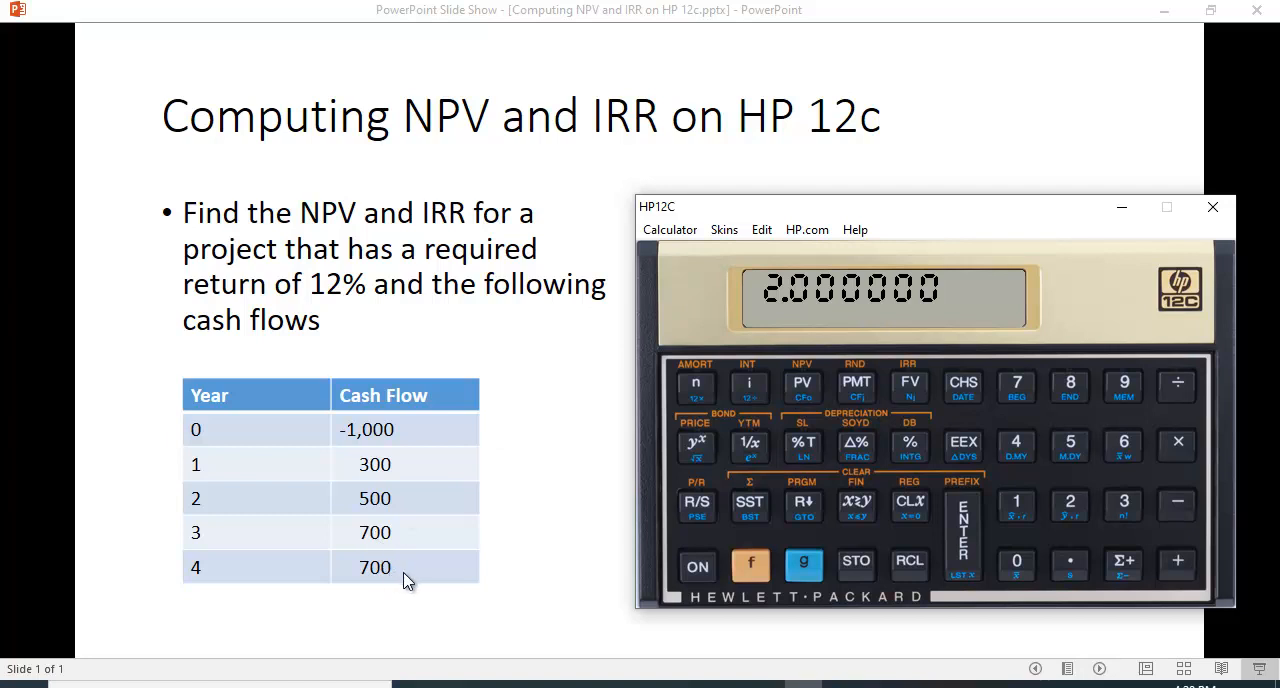
pyautogui.moveTo(336, 318)
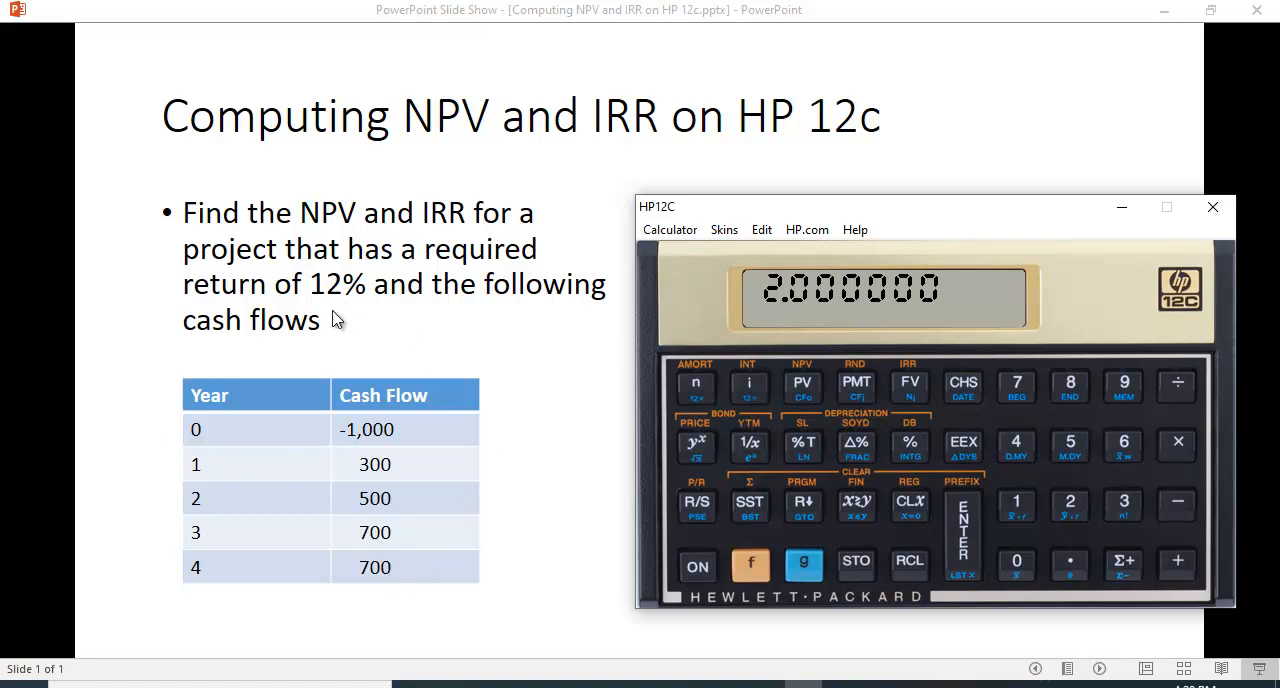
pyautogui.moveTo(738, 418)
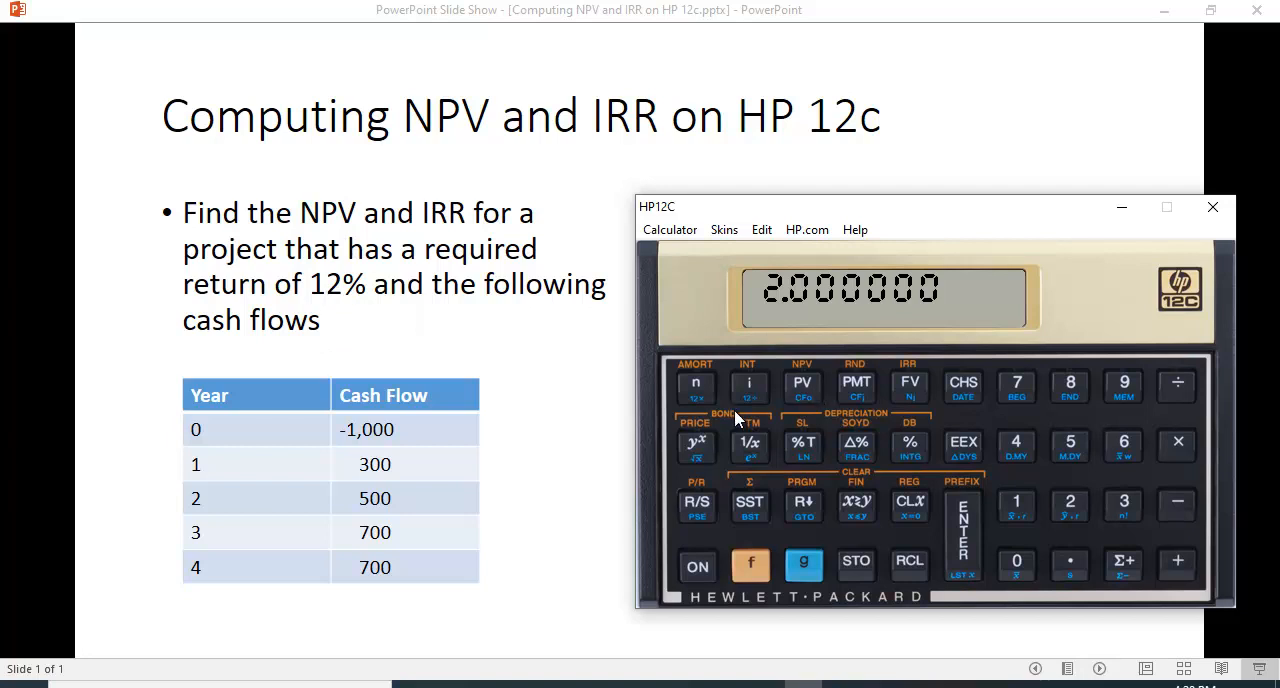
# Step: Enter a 12% required return in i and compute the NPV of 609.562910
pyautogui.click(1068, 504)
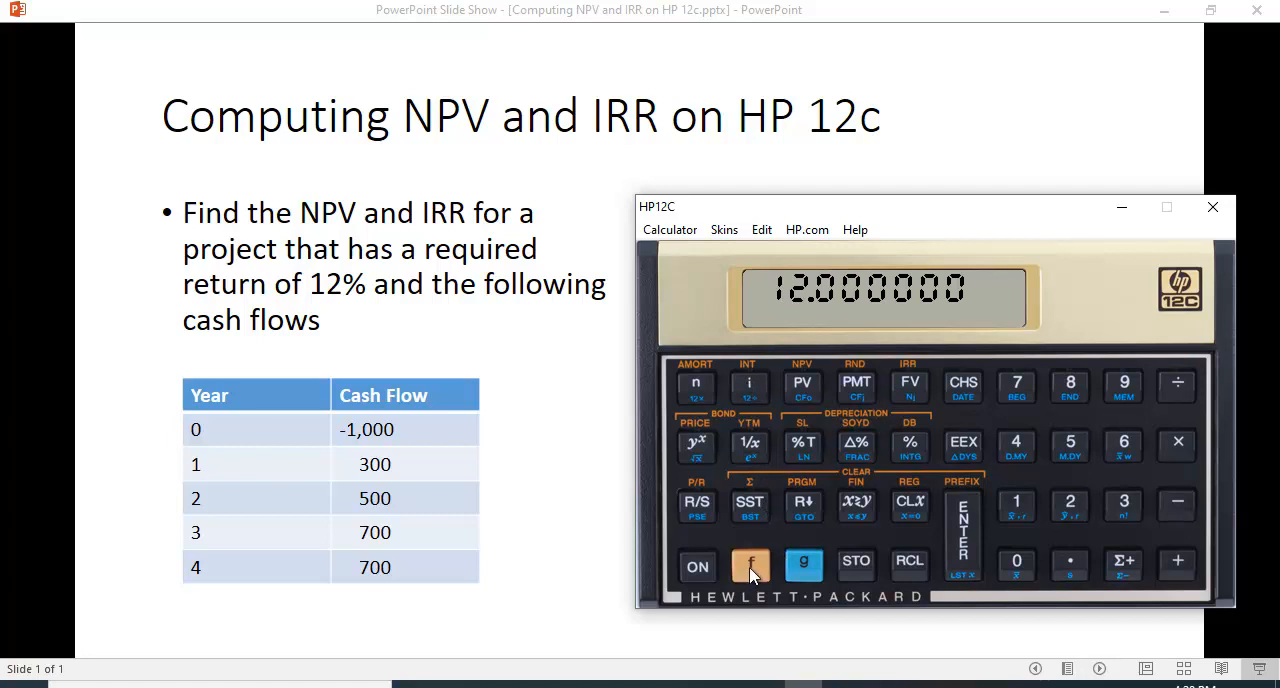
pyautogui.click(750, 564)
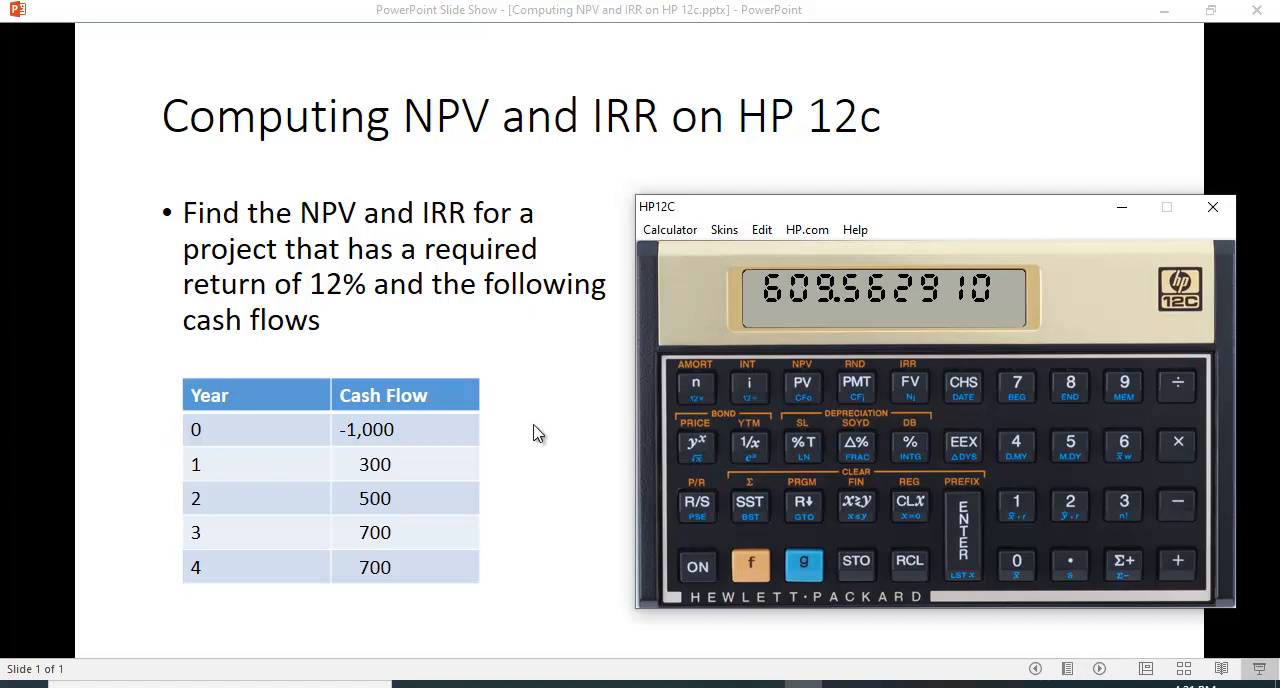
pyautogui.moveTo(428, 424)
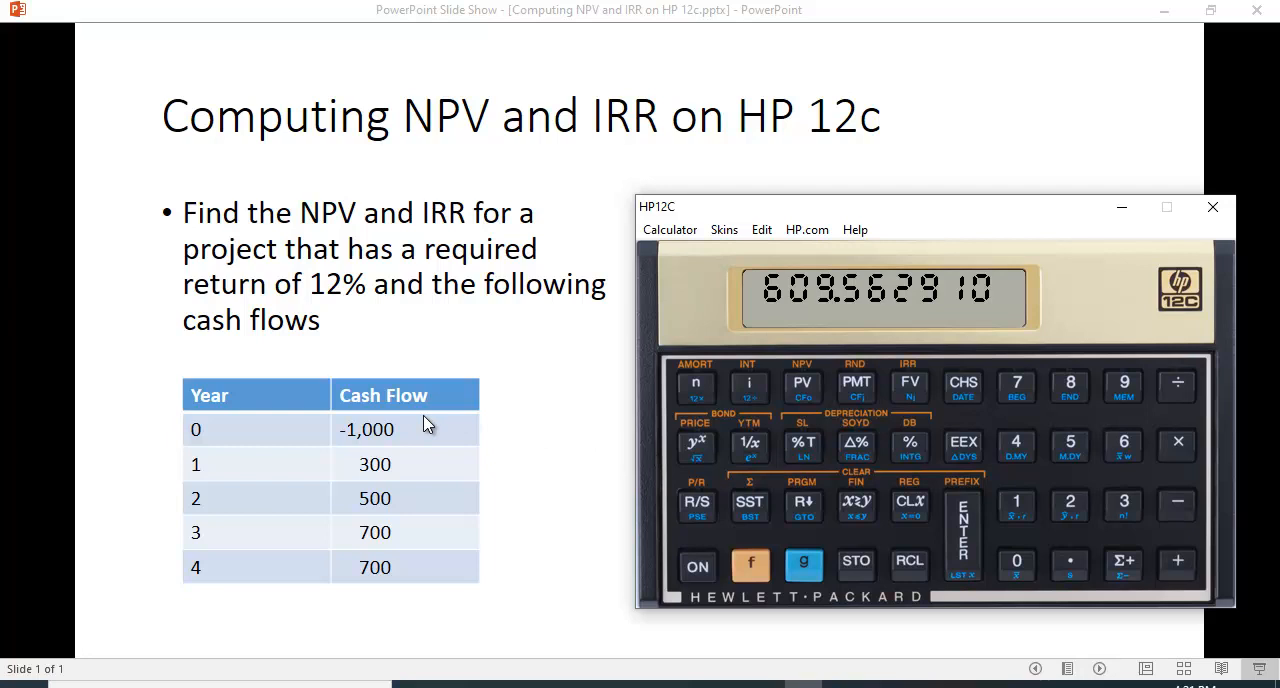
pyautogui.moveTo(648, 498)
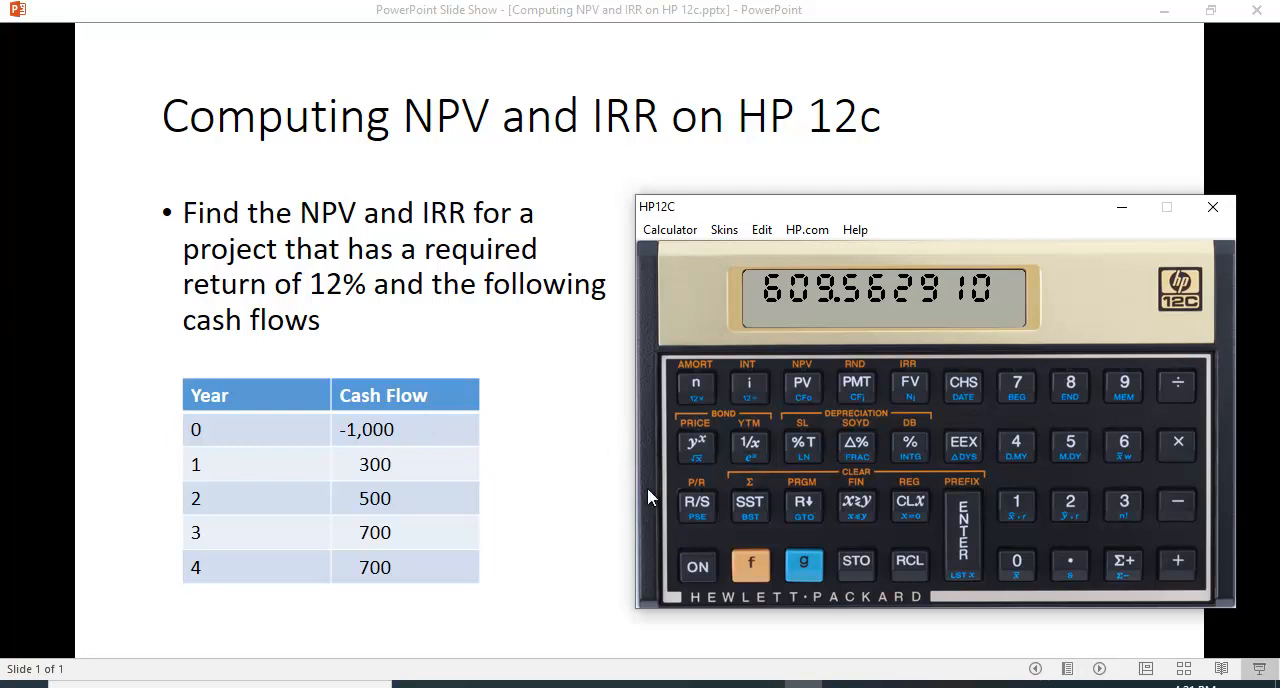
pyautogui.moveTo(762, 502)
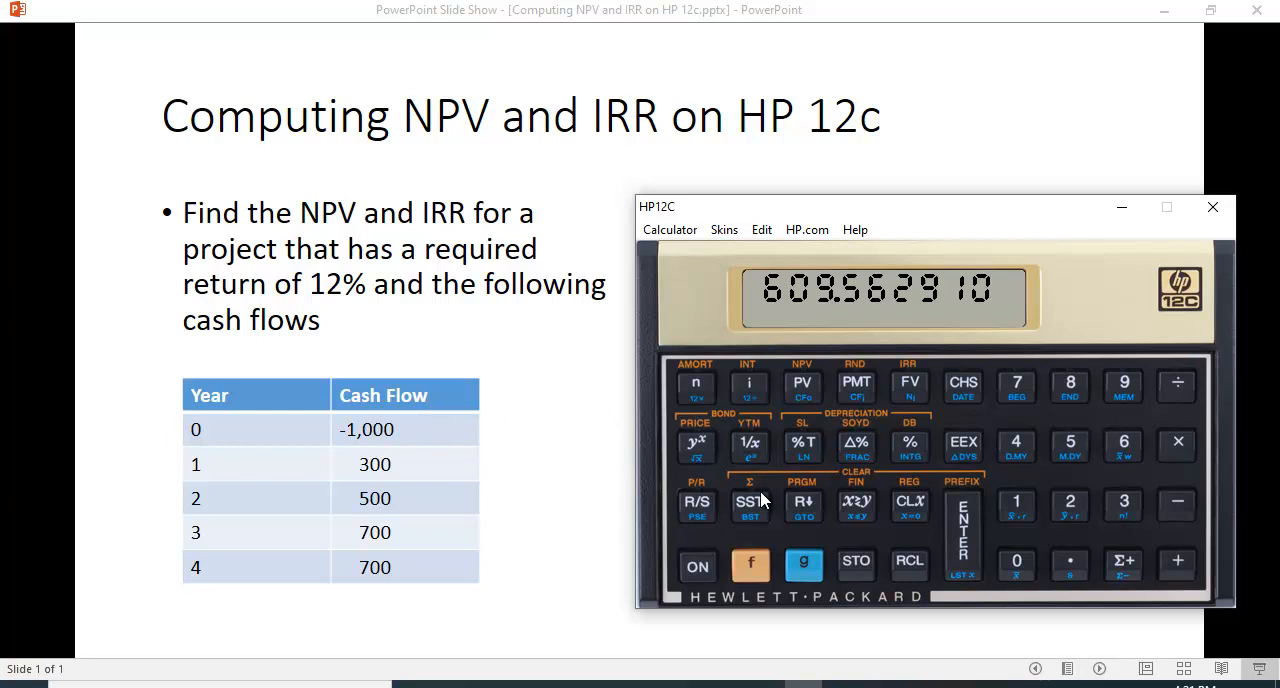
pyautogui.moveTo(756, 616)
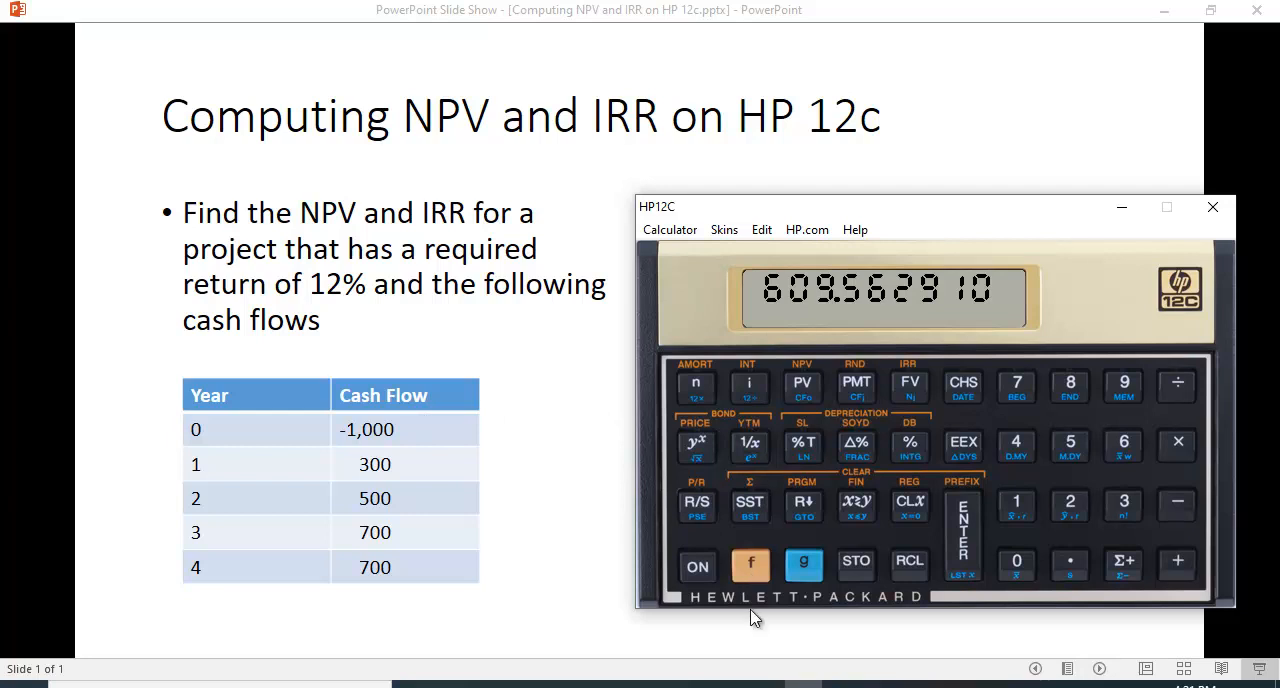
# Step: Compute the IRR of 34.555777% from the stored cash flows with f IRR
pyautogui.click(750, 564)
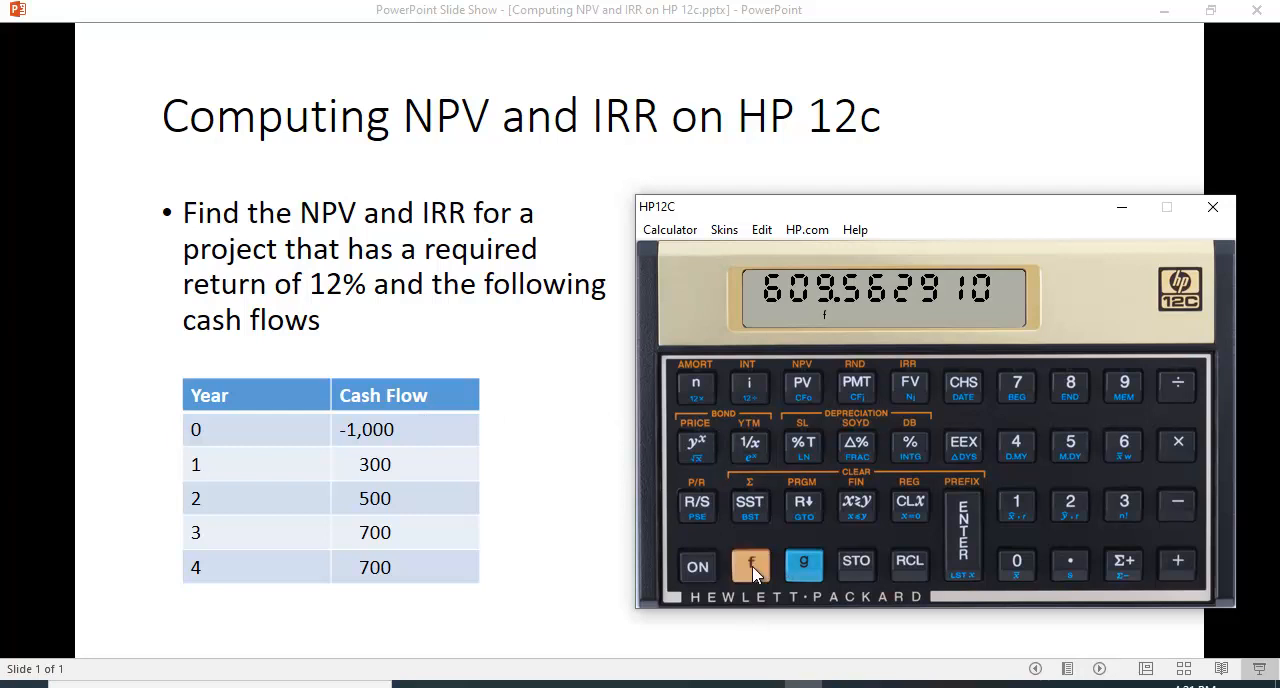
pyautogui.moveTo(908, 384)
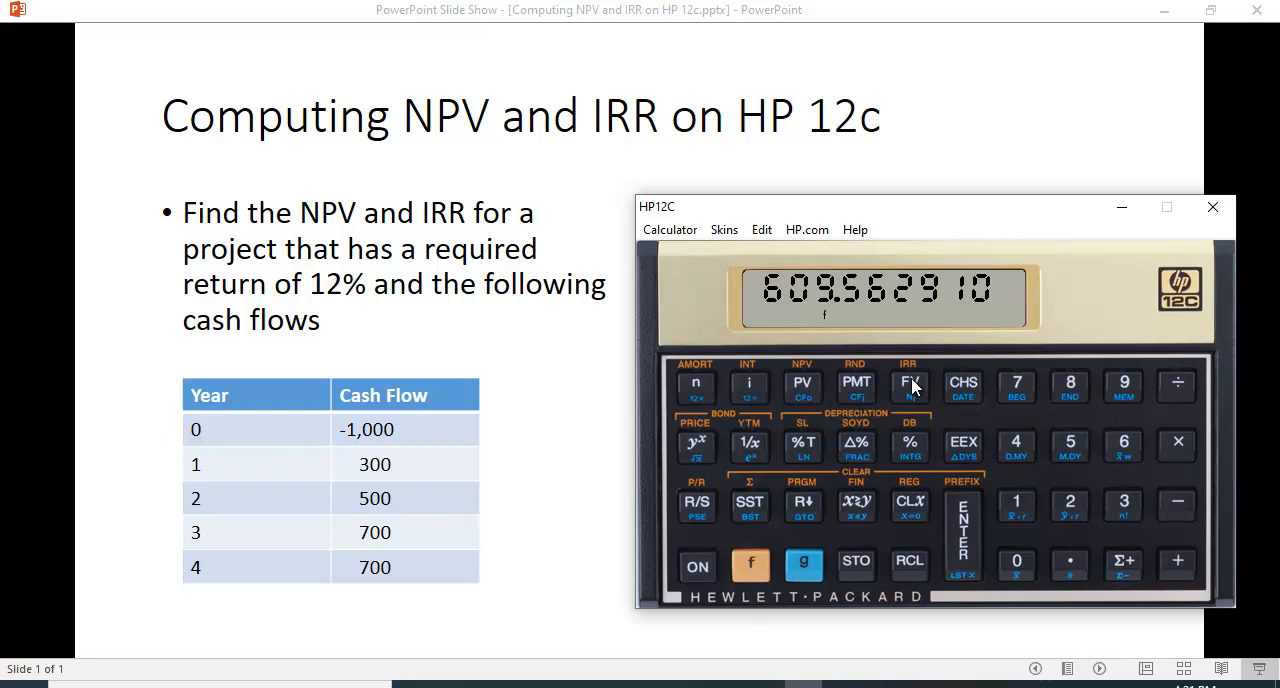
pyautogui.click(908, 384)
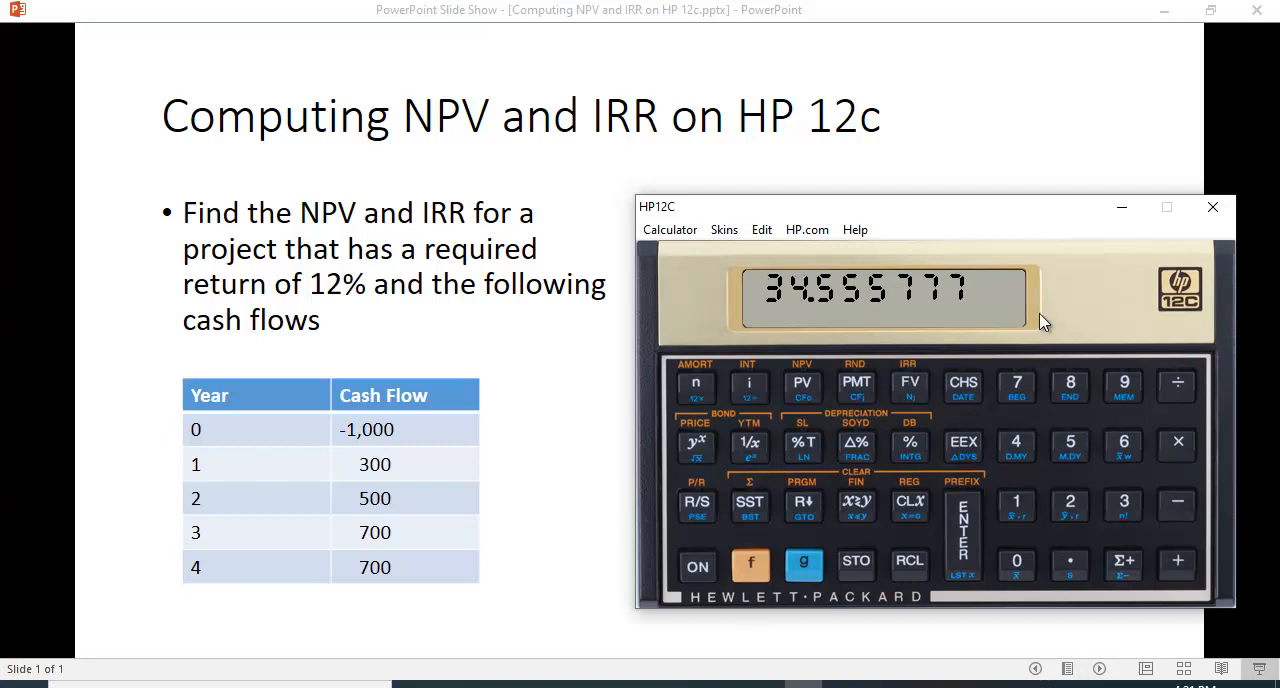
pyautogui.moveTo(1038, 156)
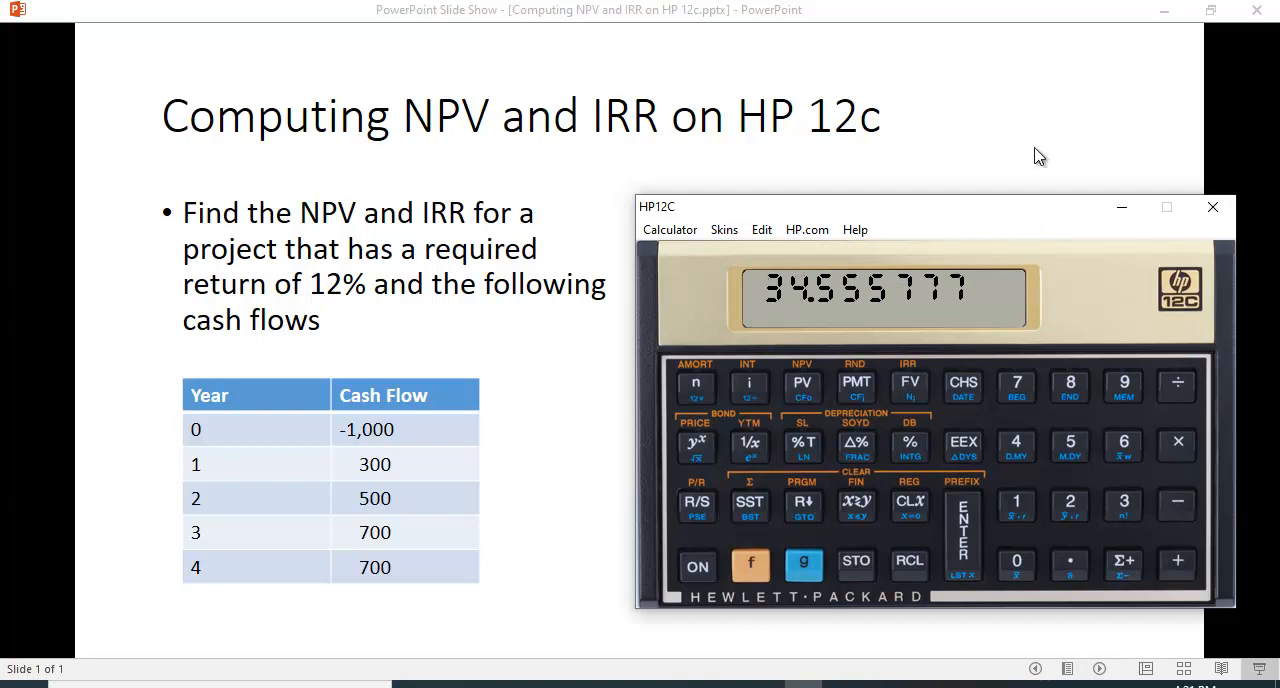